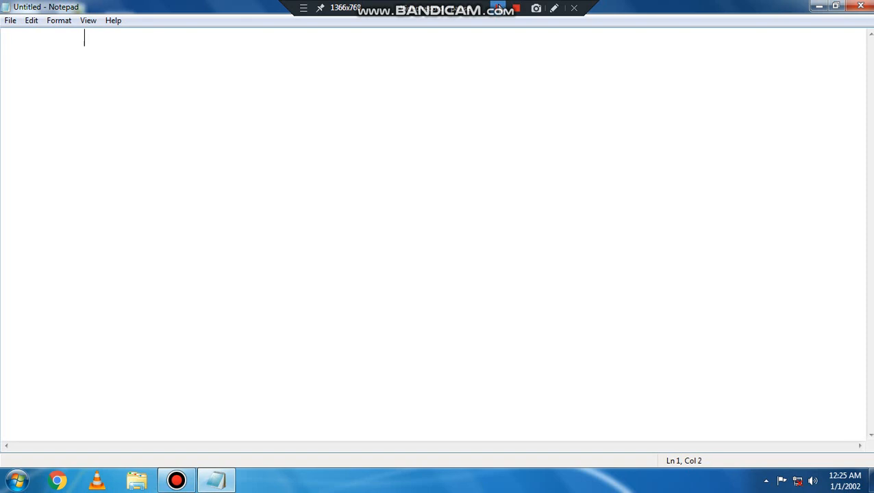
Begin the HTML page with <HTML> and an opening <HEAD> tag.
type("<HTML")
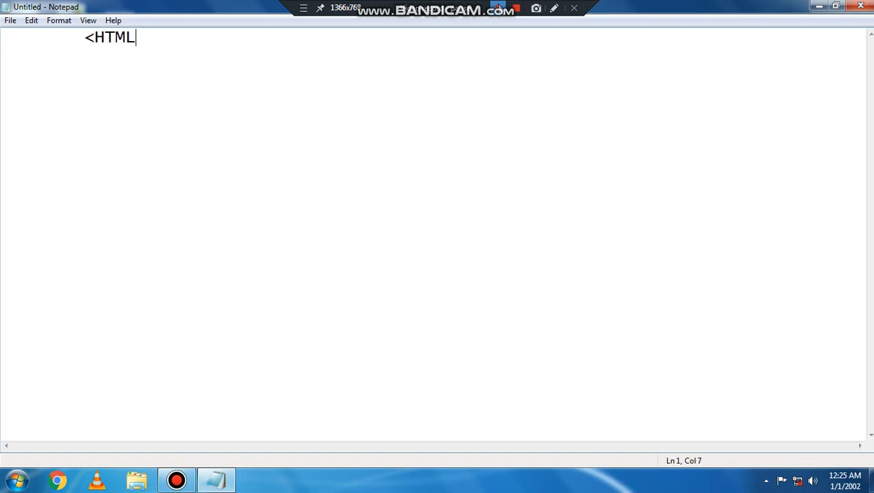
type(">")
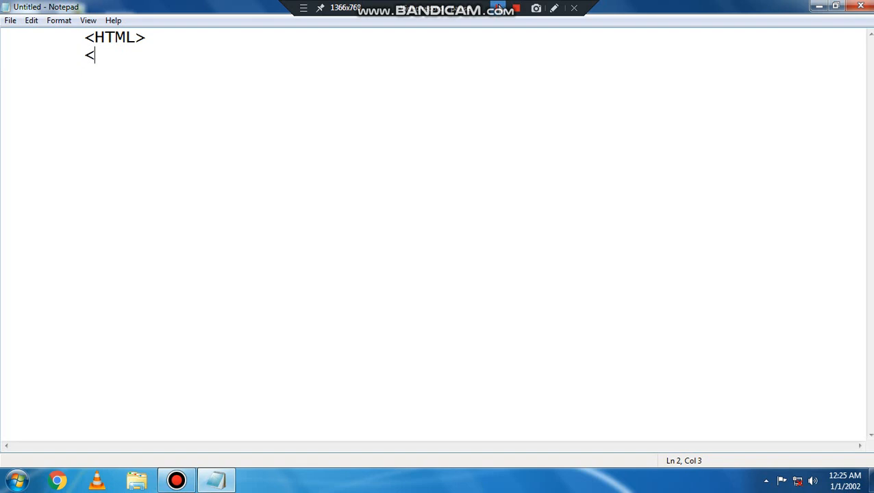
type("HEAD>")
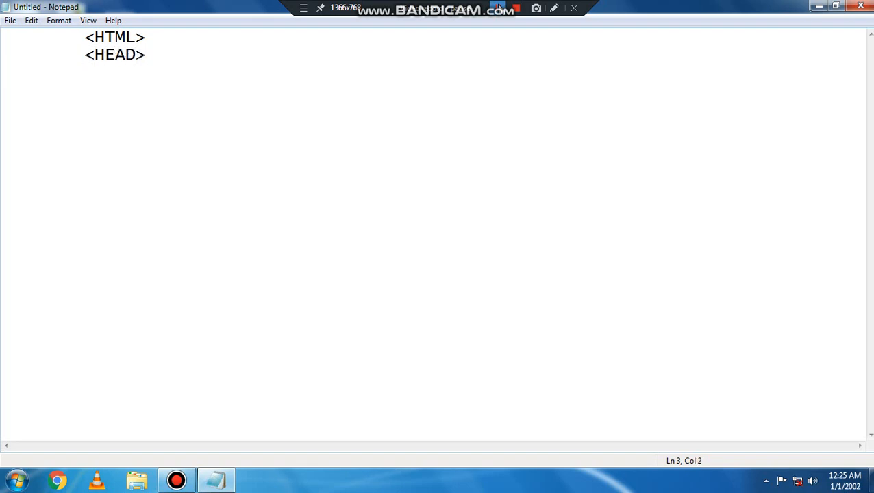
Add <TITLE>TABLE </TITLE> and close the head section with </HEAD>.
type("<TITL")
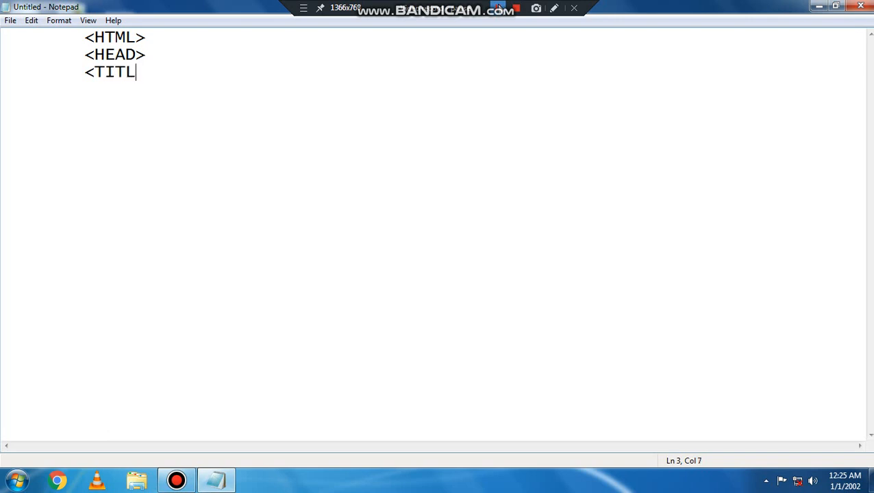
type("E>")
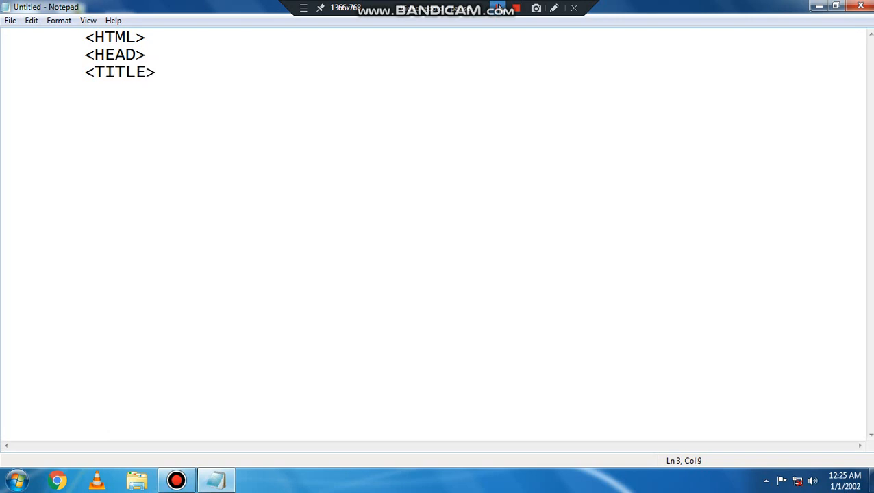
type("TABLE")
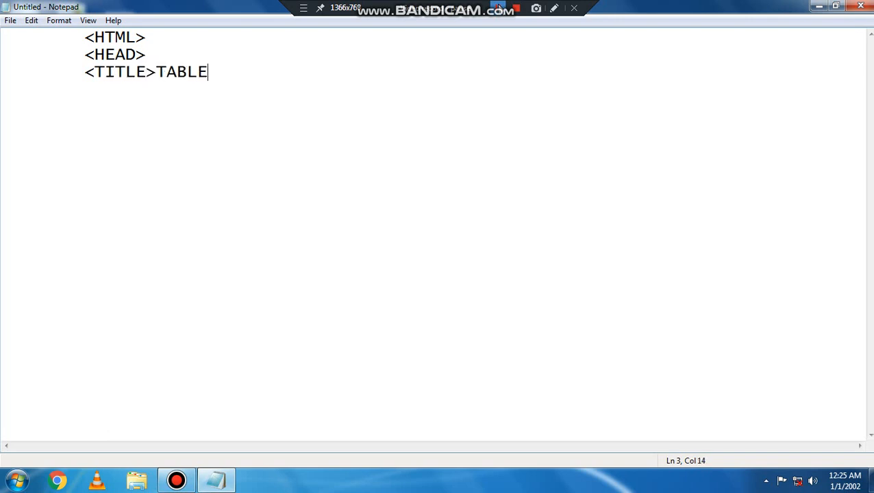
type("</T")
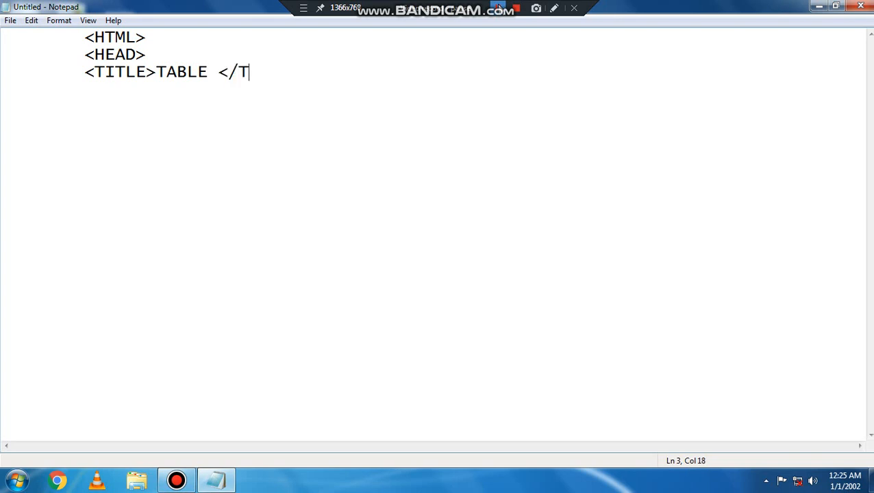
type("ITL")
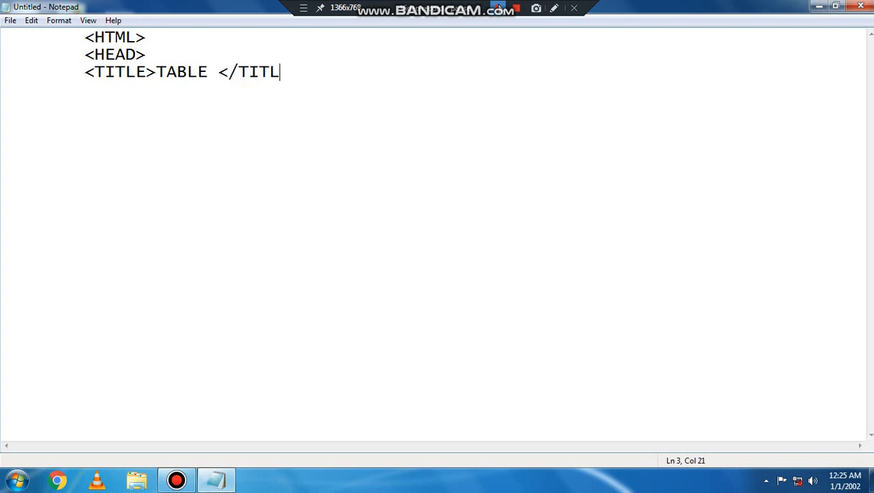
type("E>")
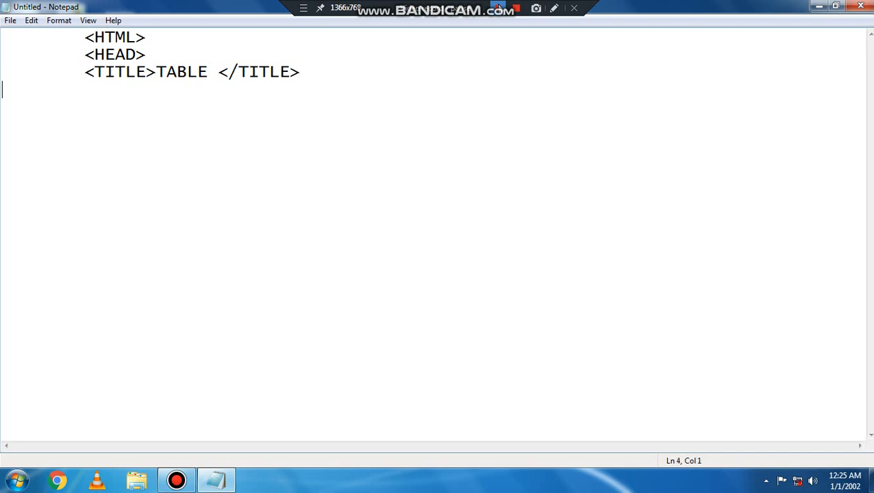
type("</")
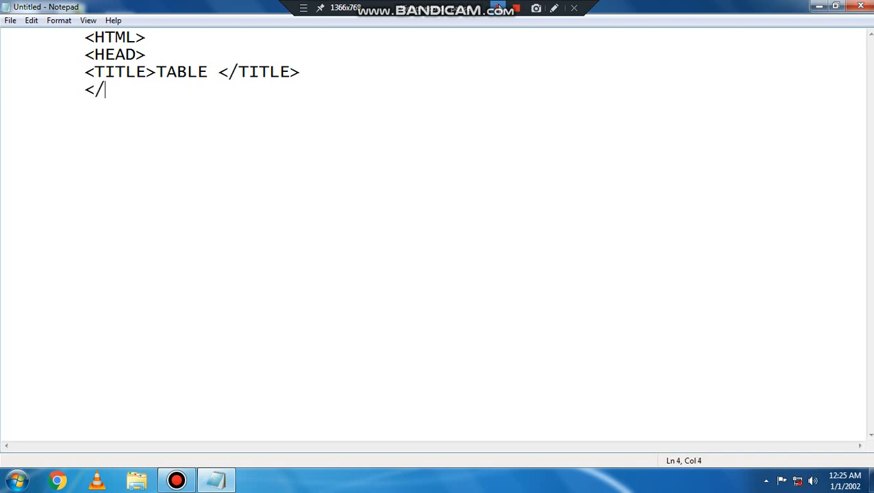
type("HEAD")
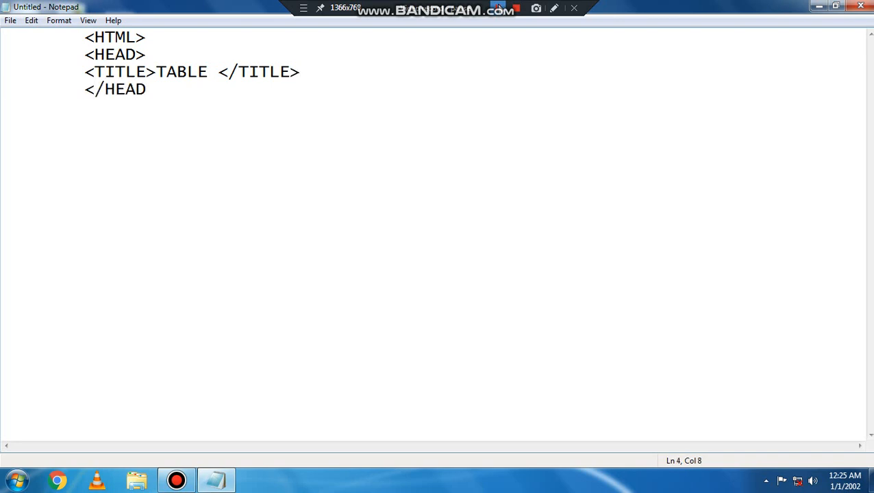
type(">")
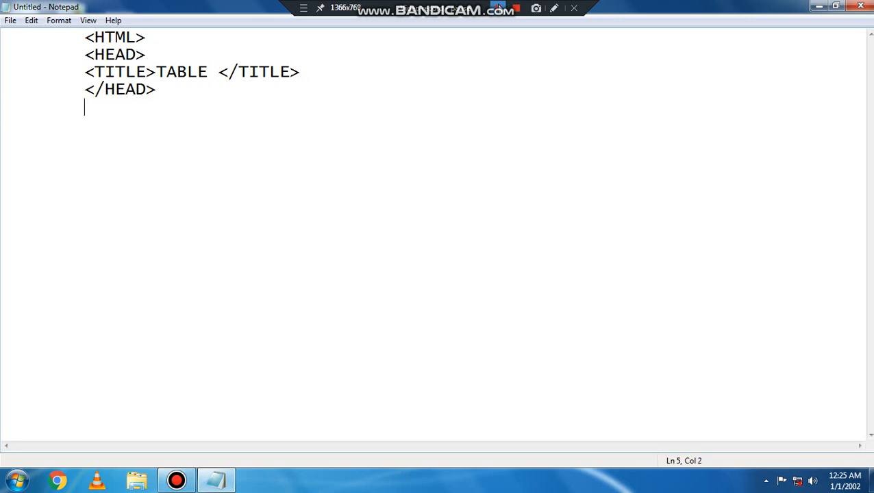
Add the body tag <BODY BGCOLOR="YELLOW"> for a yellow page background.
type("<B")
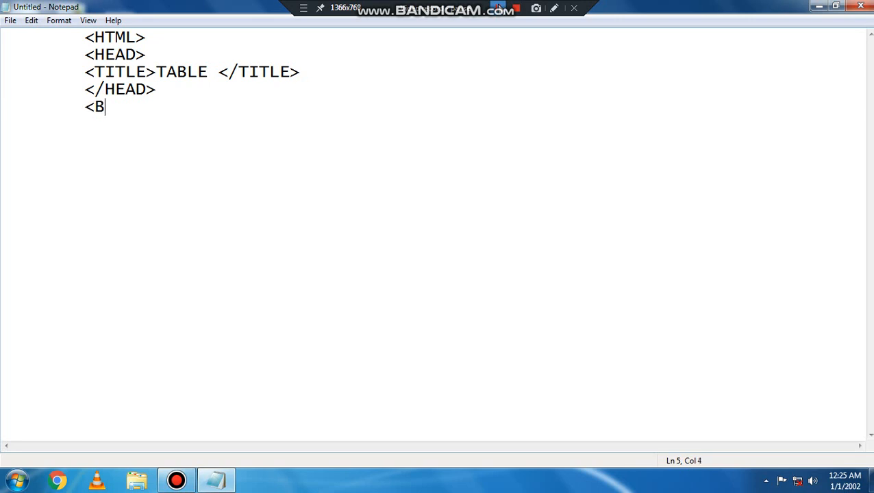
type("ODY B")
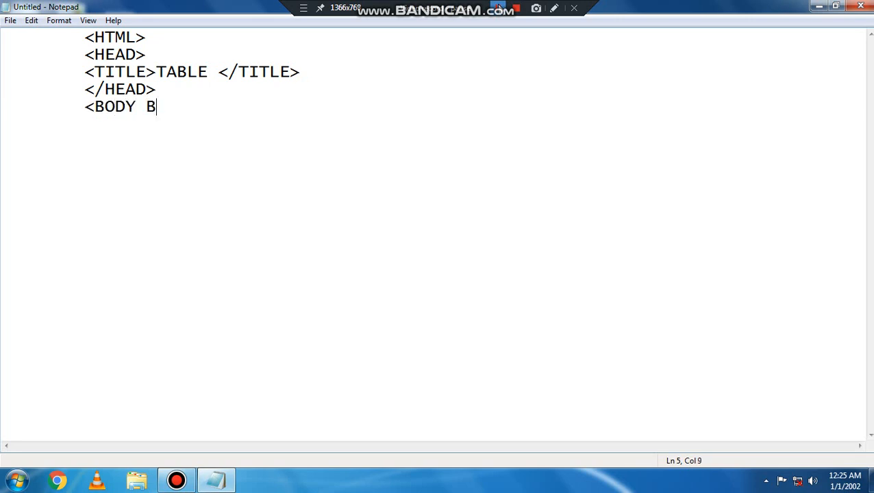
type("GCOL")
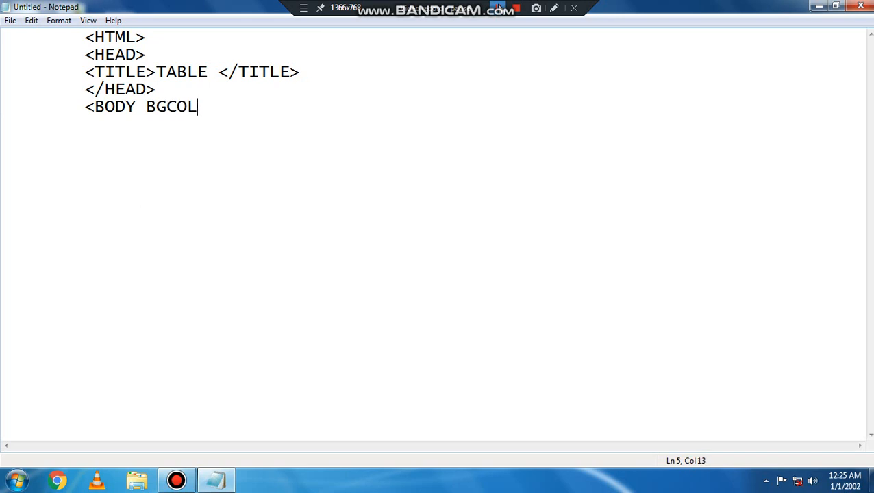
type("OR=\"")
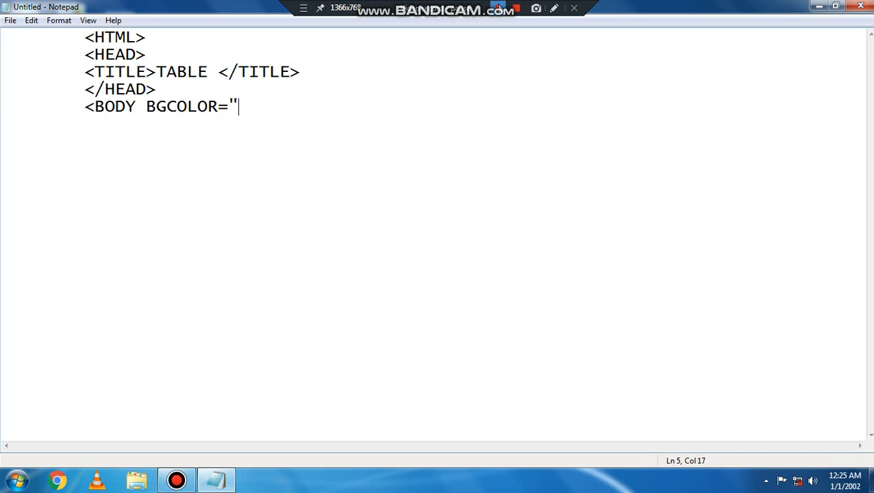
type("YELL")
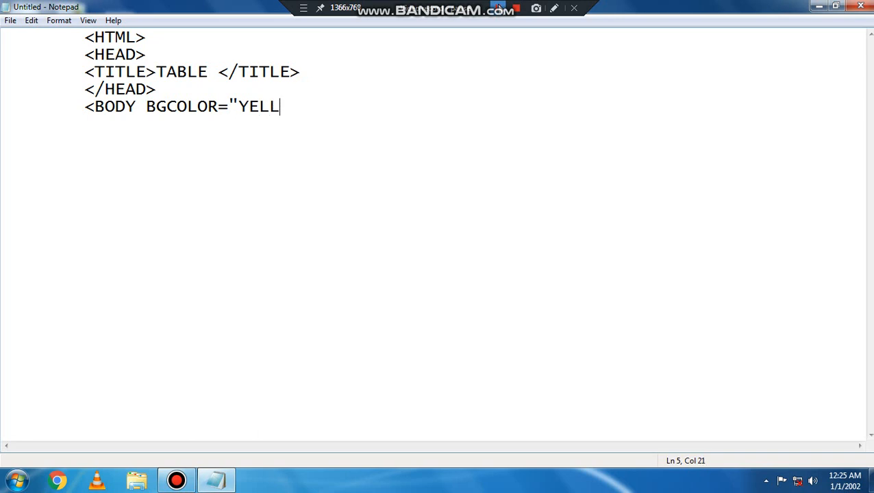
type("OW\">")
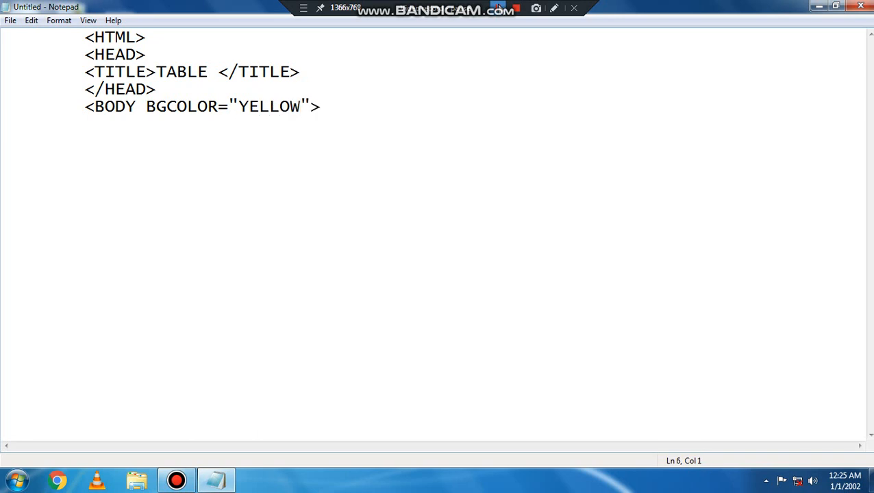
Add opening <CENTER> and <TABLE> tags below the body tag.
type("<")
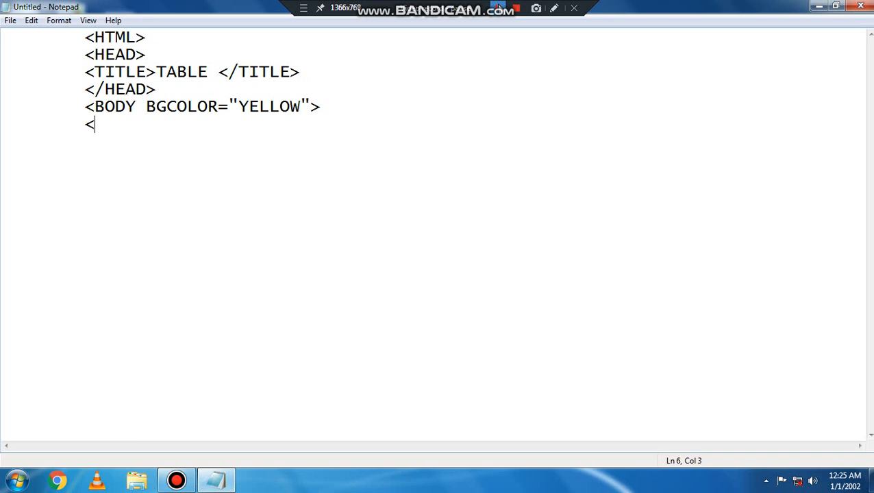
type("CENT")
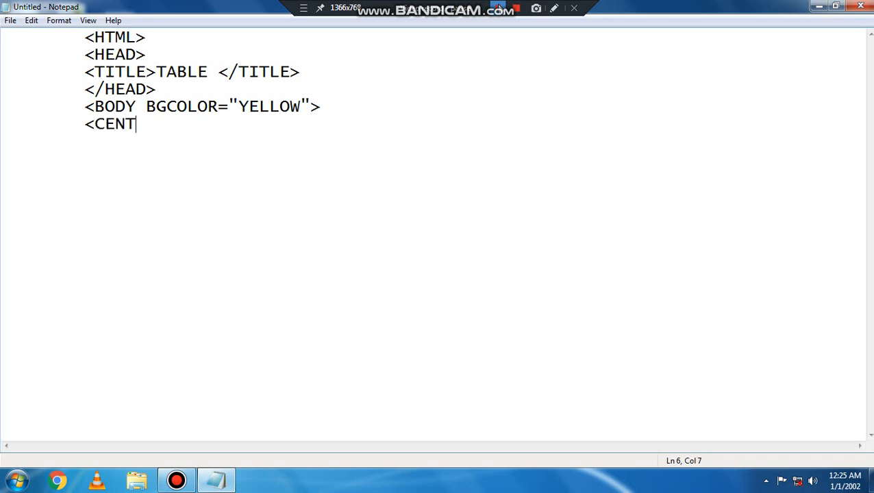
type("ER>")
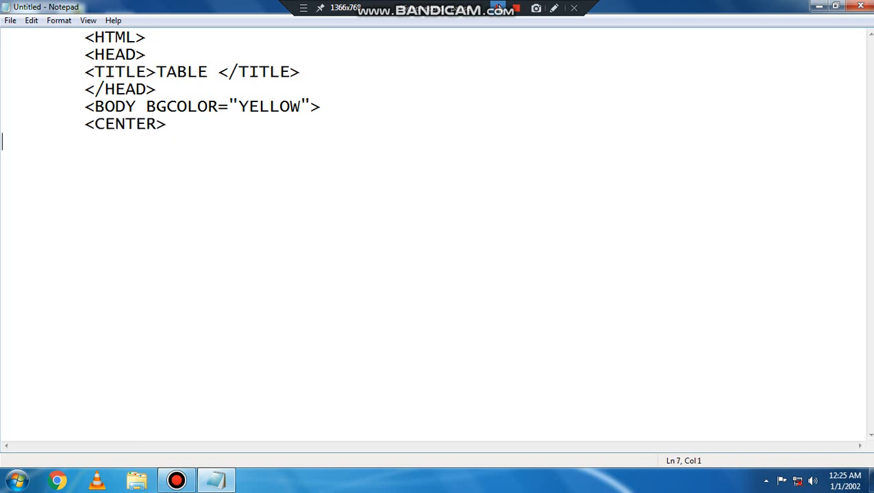
type("<")
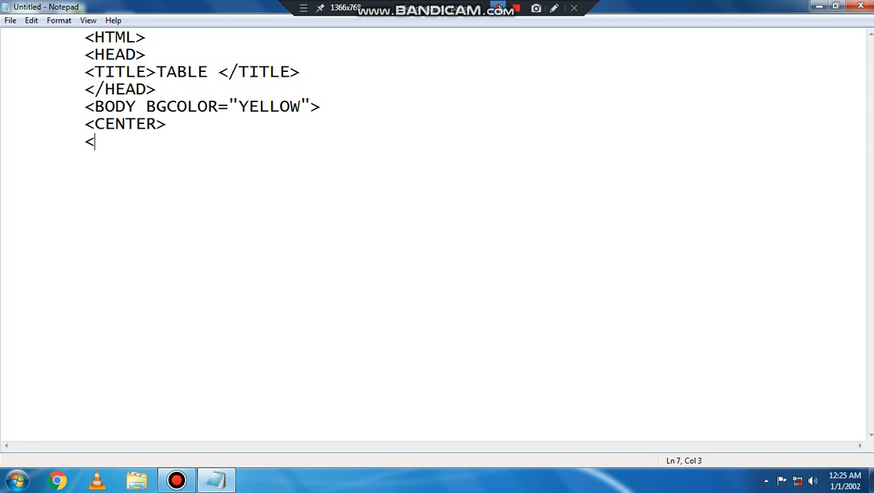
type("TABL")
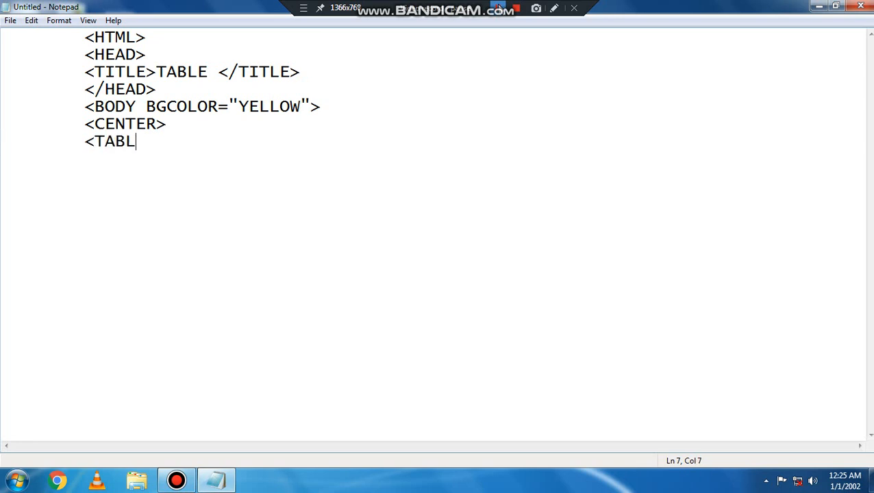
type("E>")
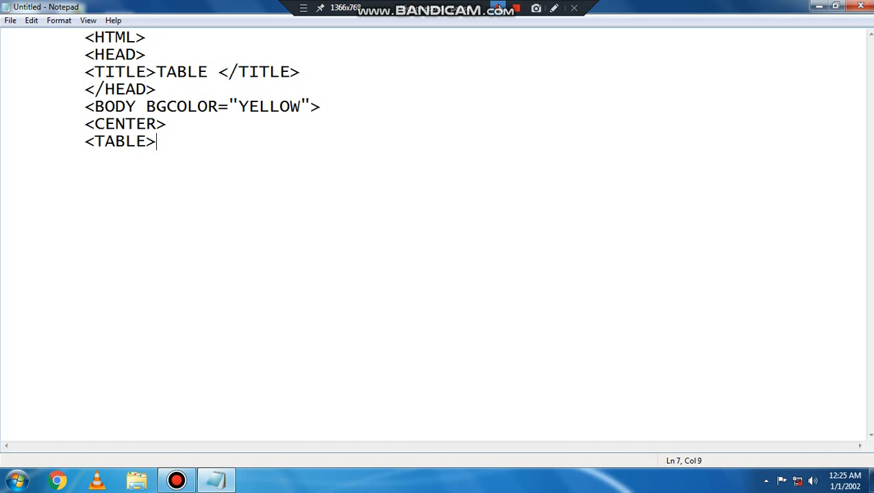
Start the first table row with <TR> and a <TD>ROLL</TD> cell.
key("Return")
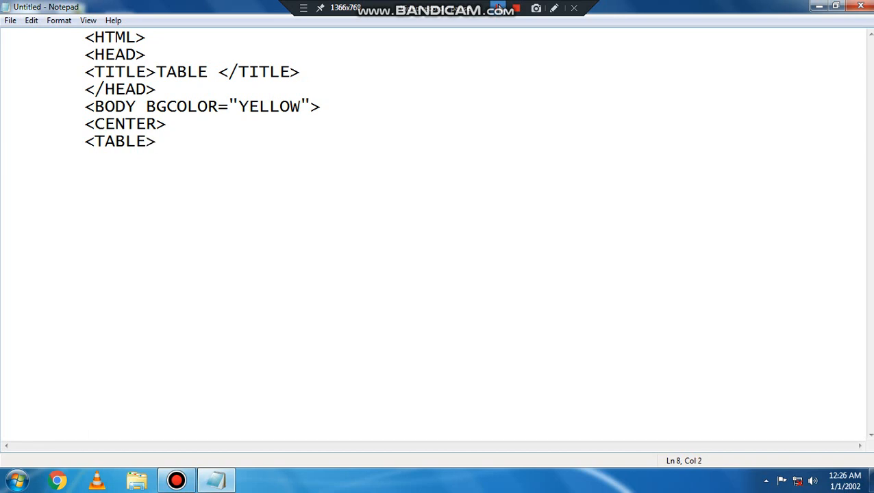
type("<TR")
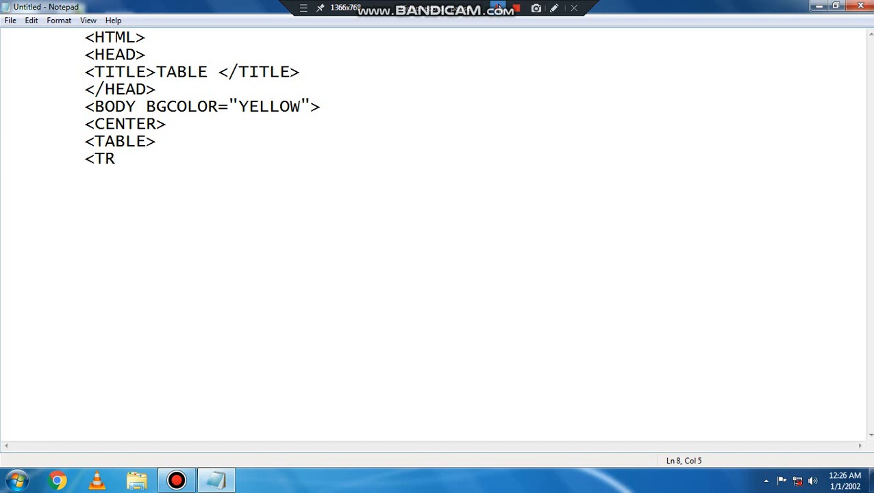
type(">")
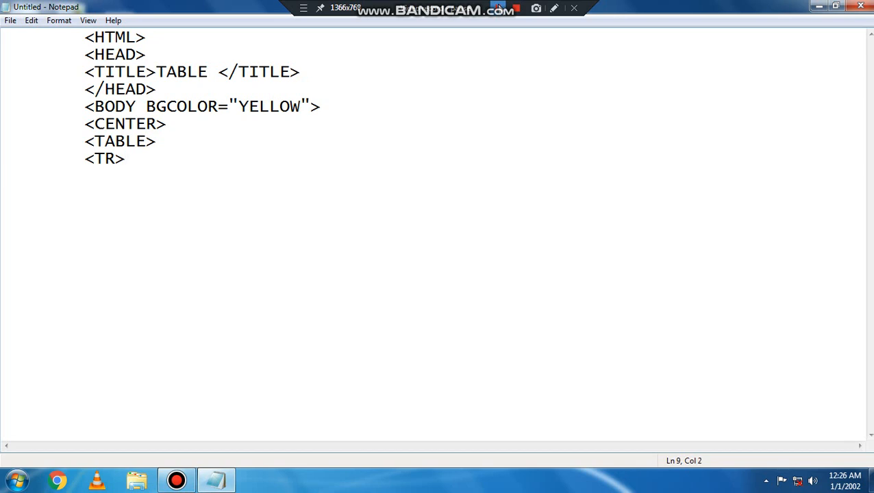
type("<T")
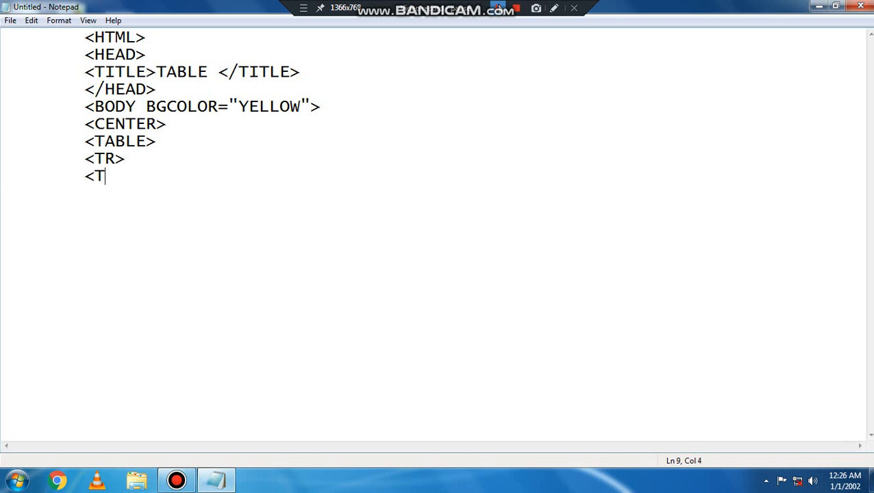
type("D>R")
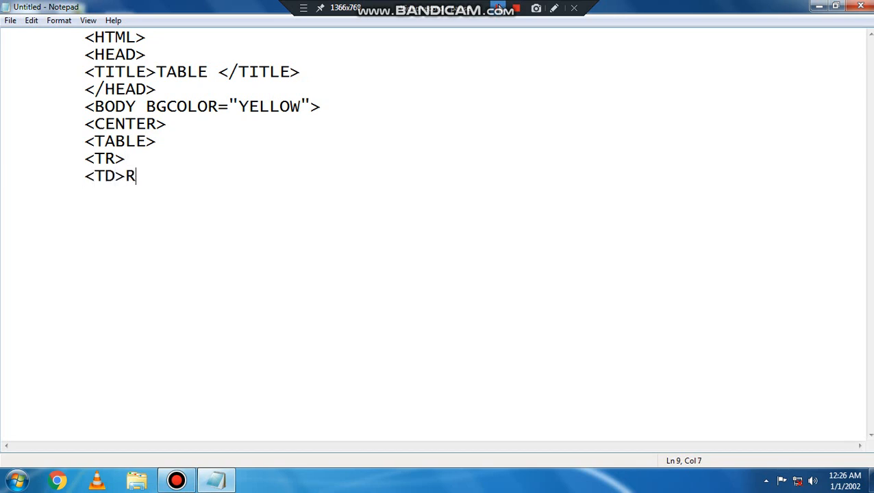
type("OLL")
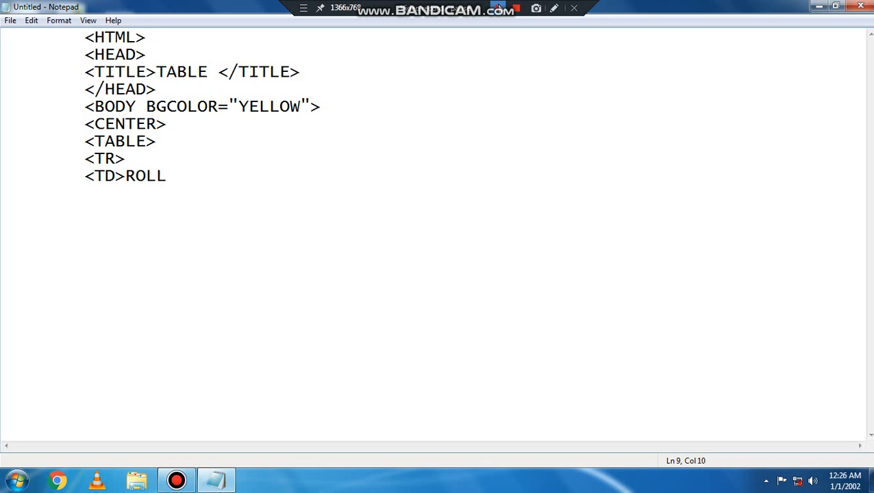
type("</TD>")
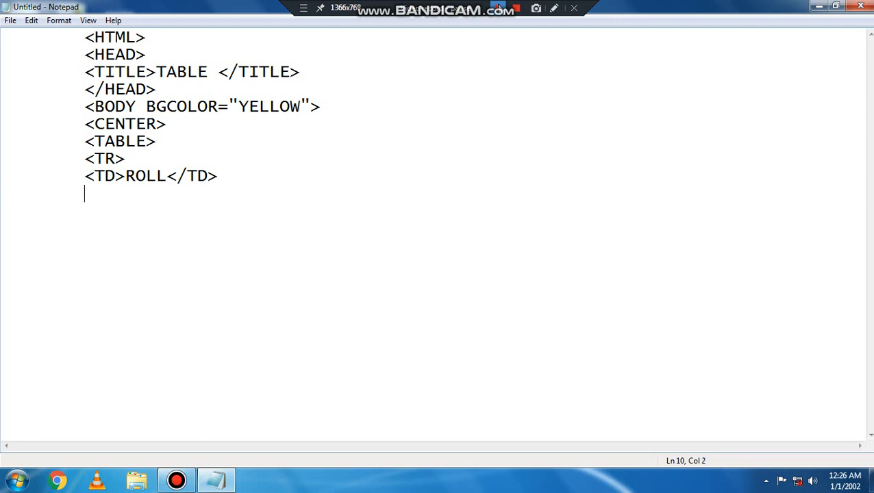
Add <TD>NAME</TD> and <TD>MARKS</TD> cells and begin the </TR> closing tag.
type("<TD")
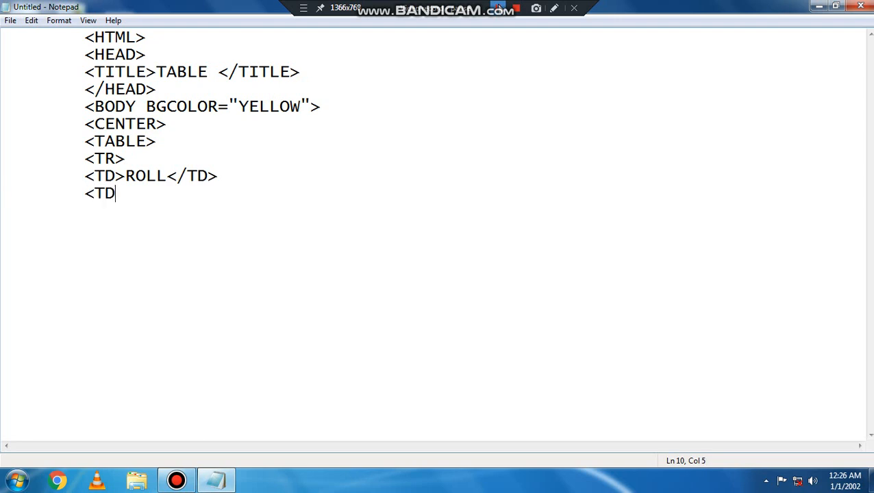
type(">N")
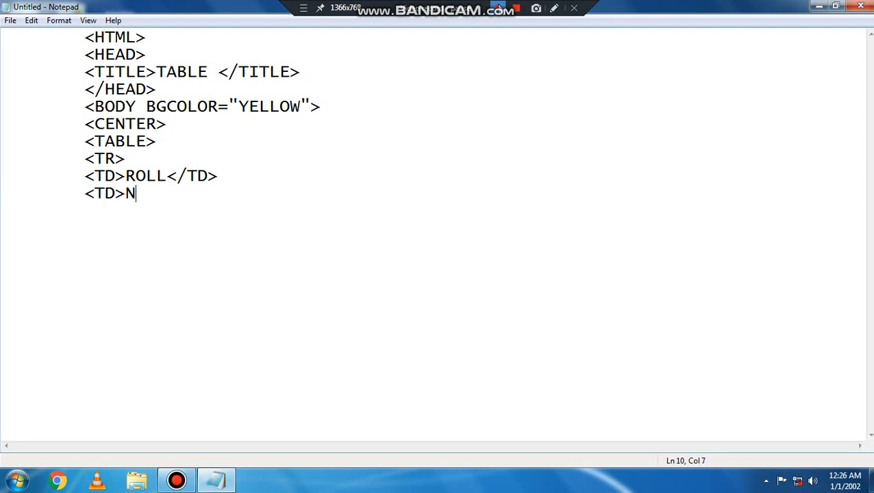
type("AME")
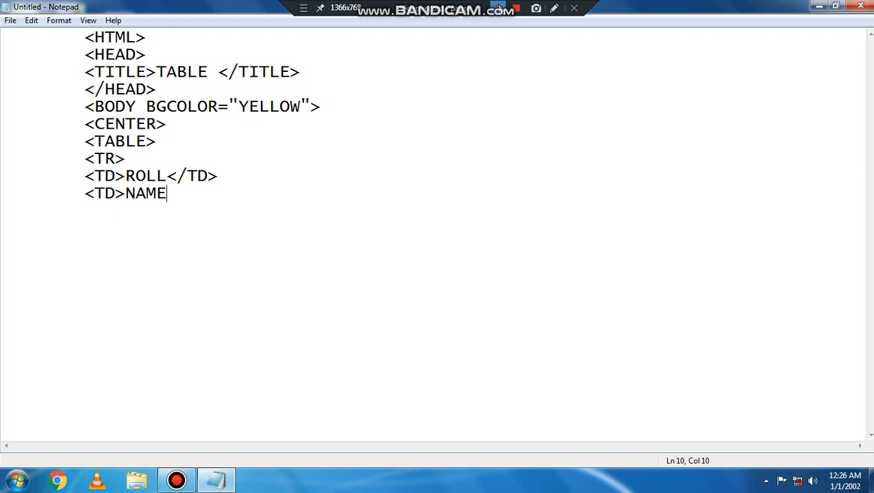
type("</TD>")
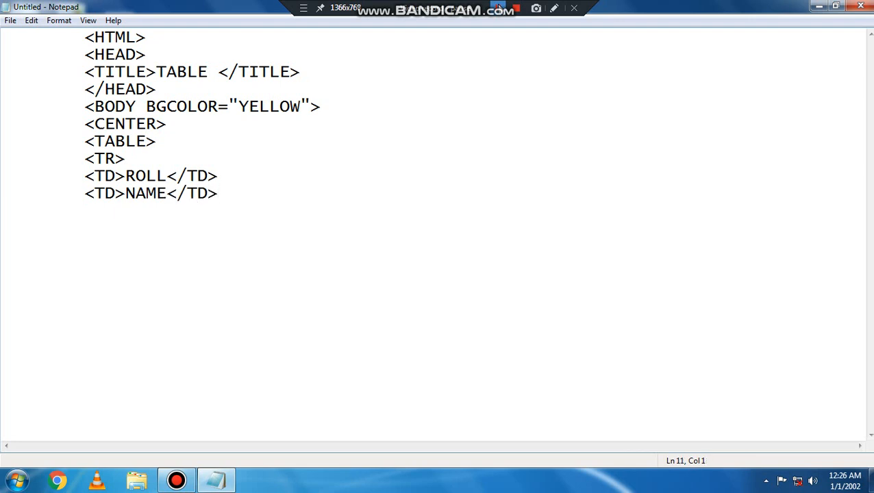
type("<T")
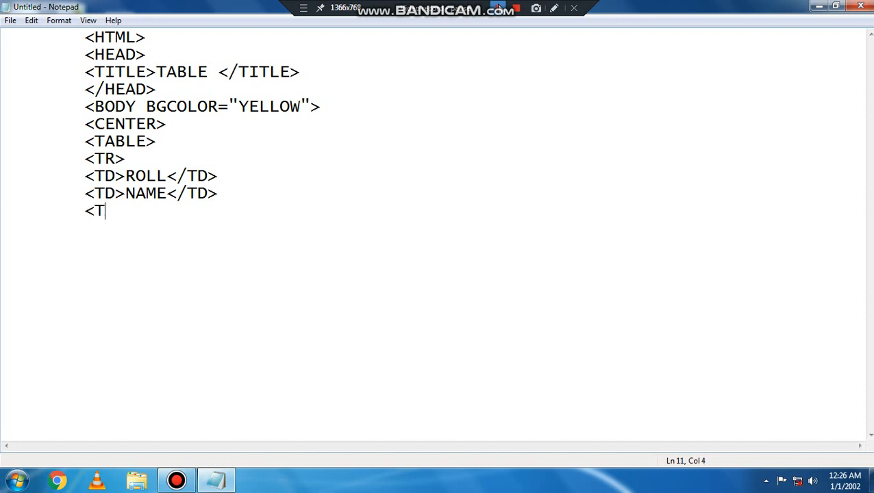
type("D>M")
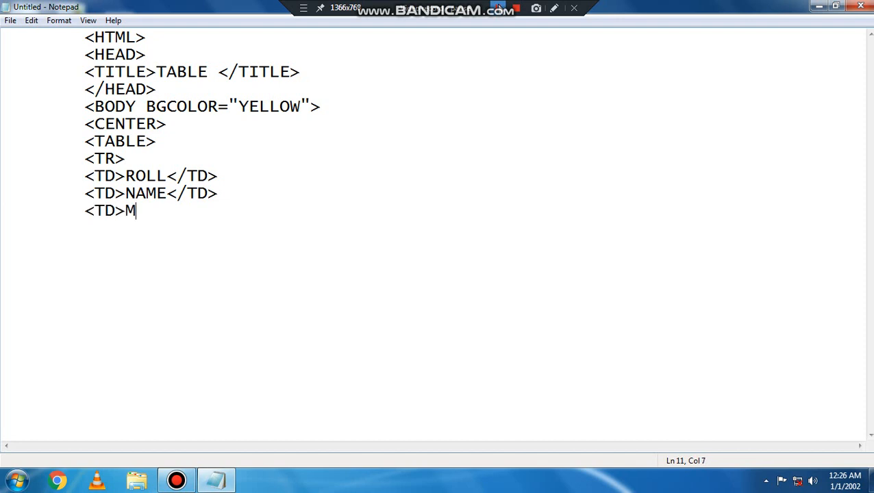
type("ARKS")
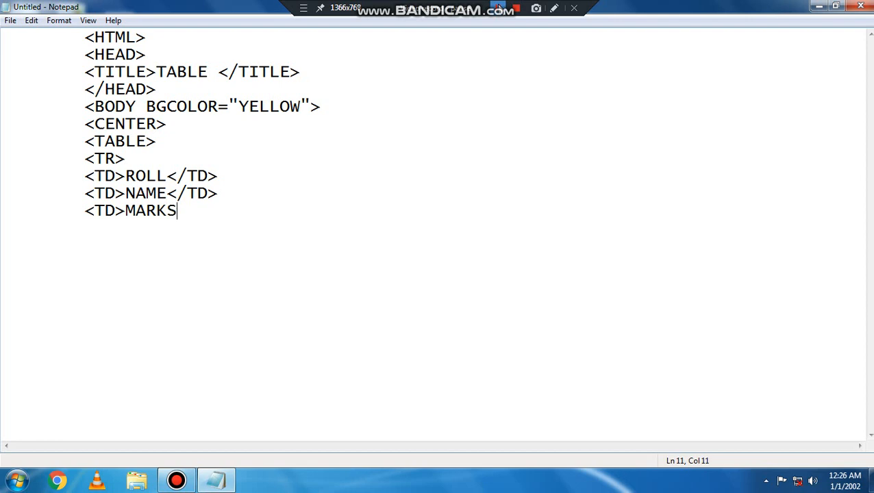
type("</")
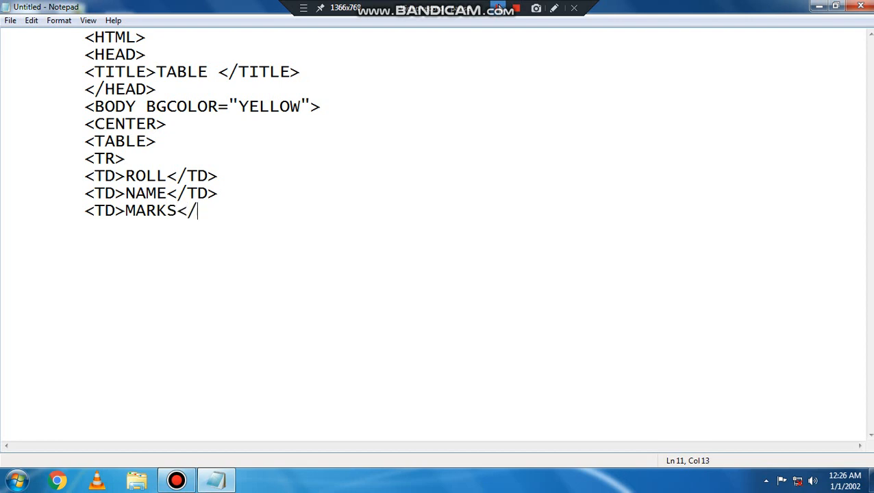
type("TD")
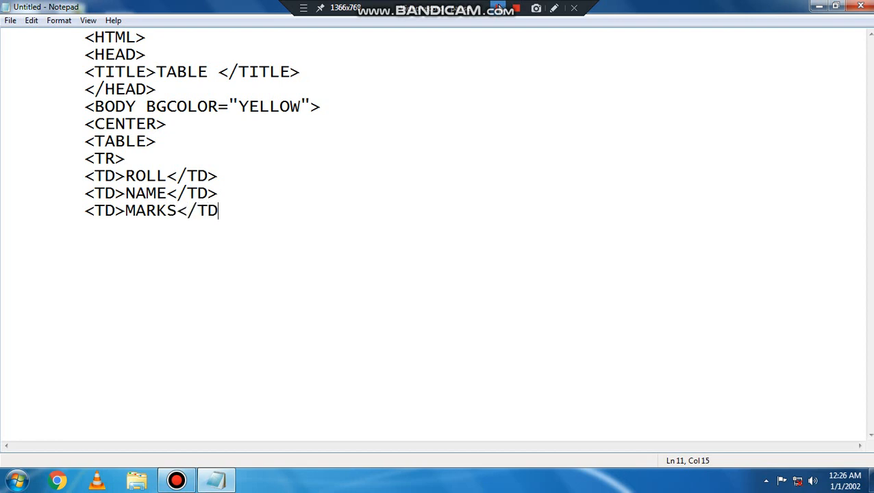
type(">")
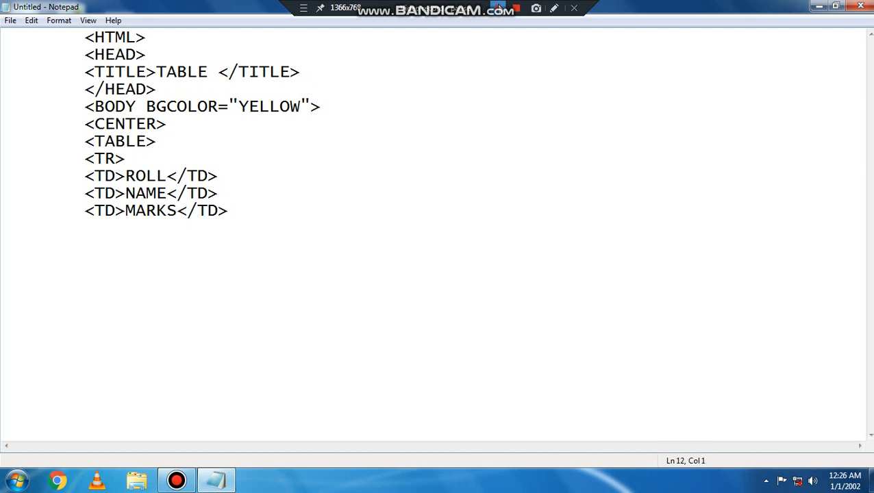
type("<")
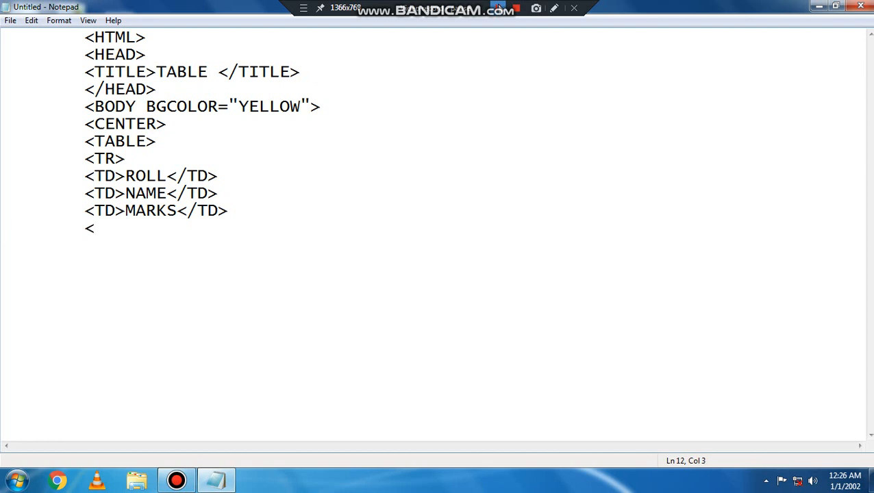
type("/TR")
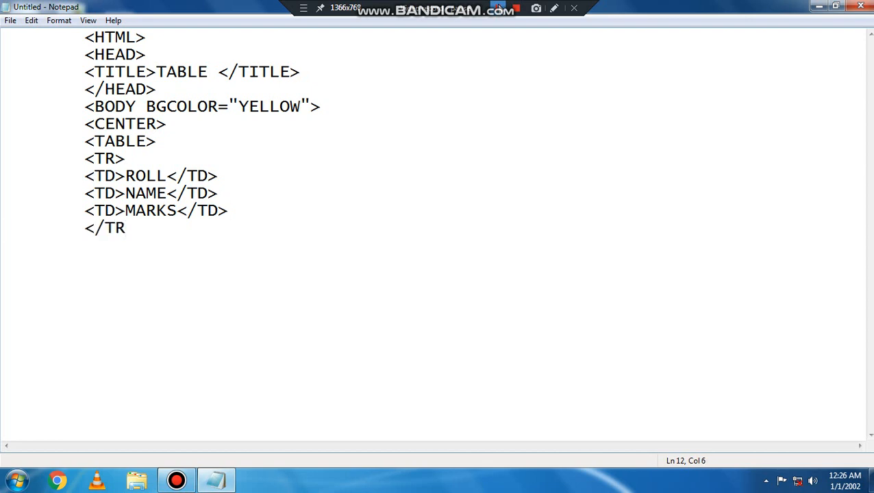
Finish </TR> and duplicate the header row's code below it as a new row.
type(">")
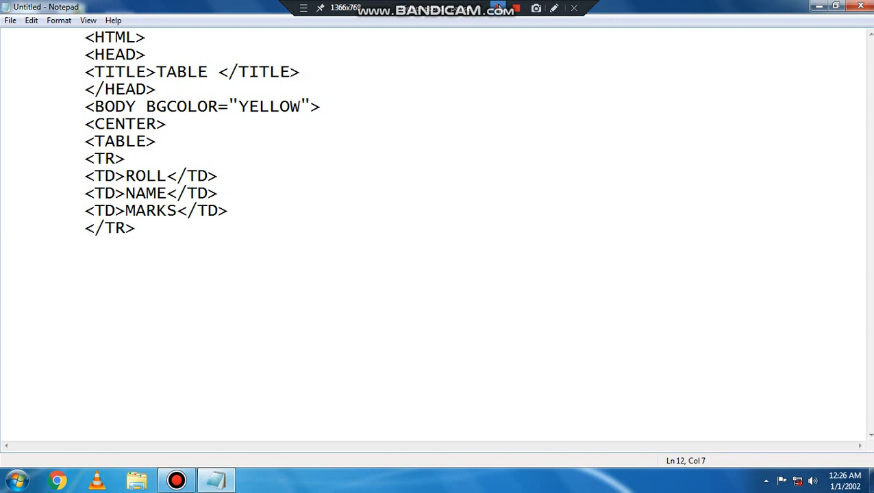
left_click(85, 159)
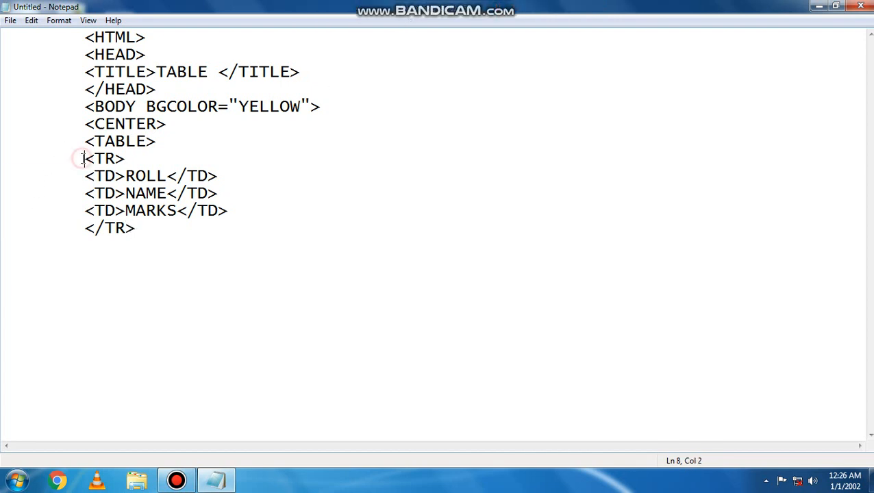
left_click_drag(85, 158, 134, 227)
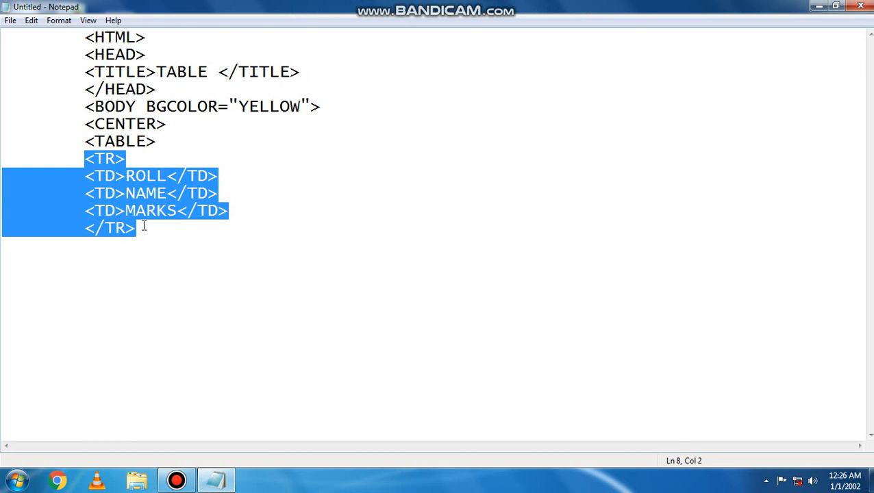
left_click(137, 227)
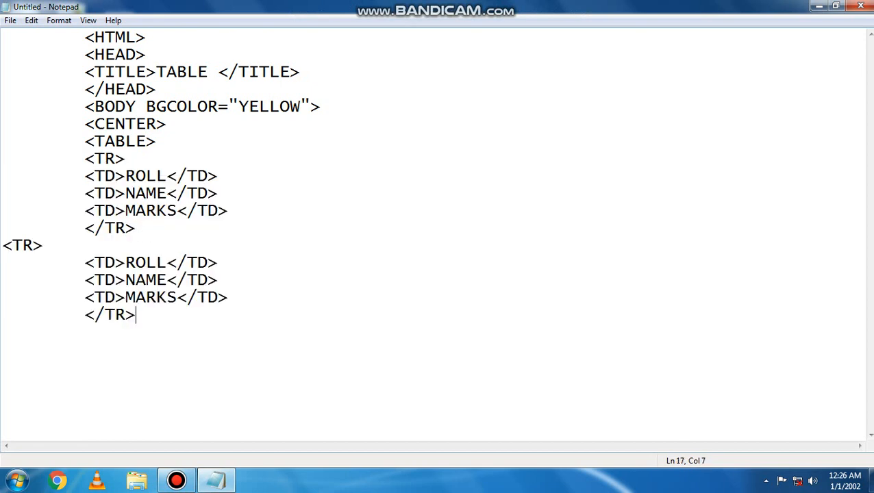
left_click(3, 245)
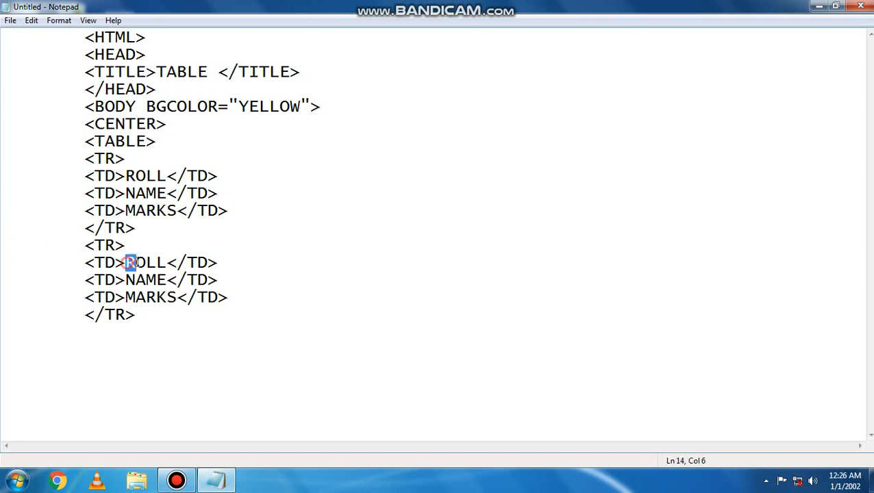
Change the duplicated row's cells to 01, ROSHAN and 78.
double_click(145, 263)
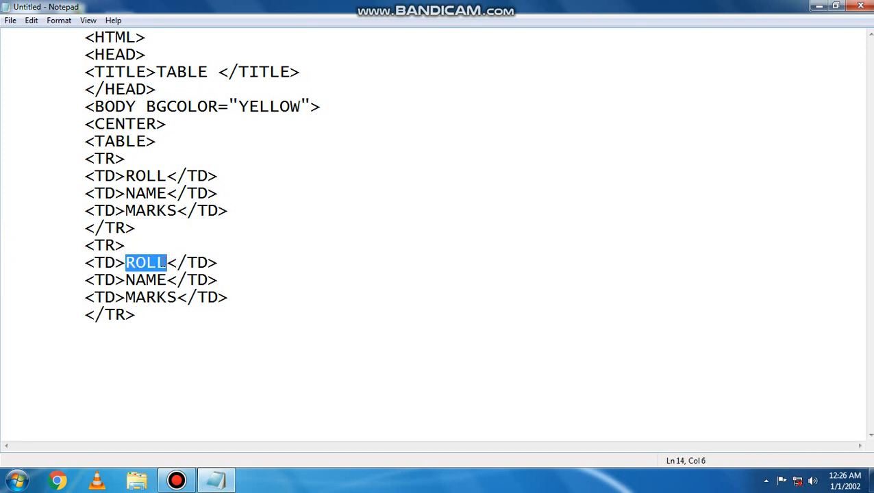
type("01")
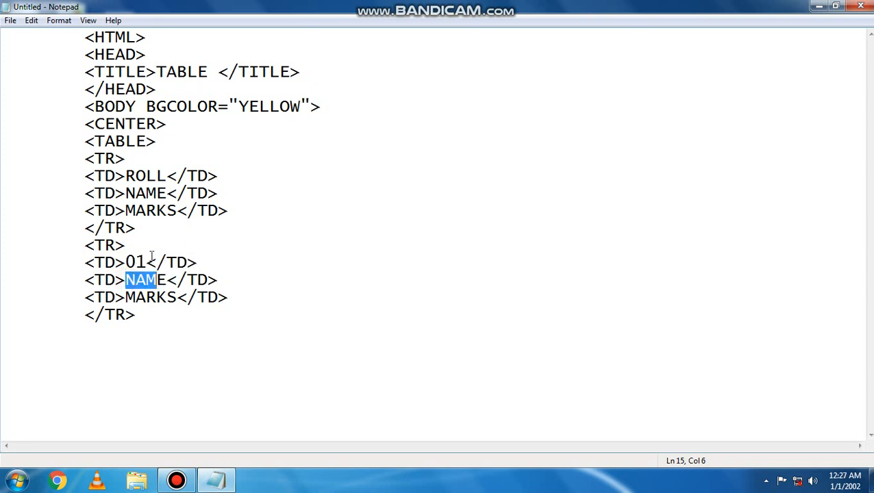
type("ROSH")
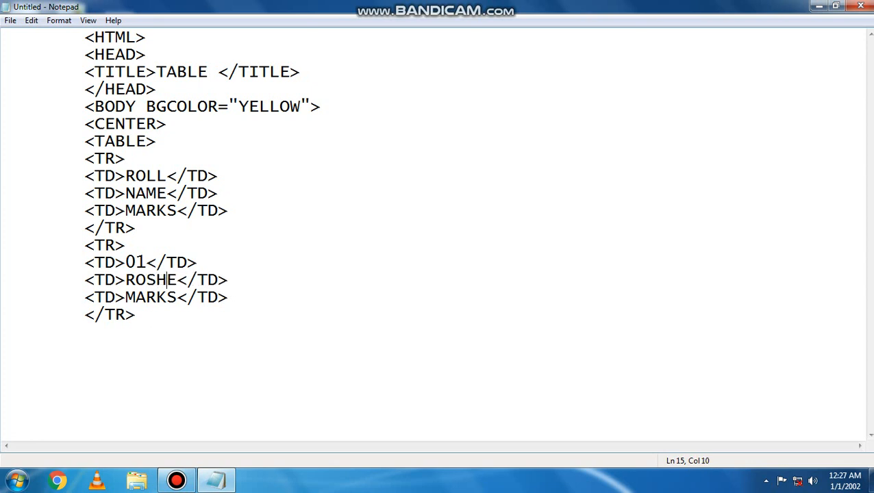
type("AN")
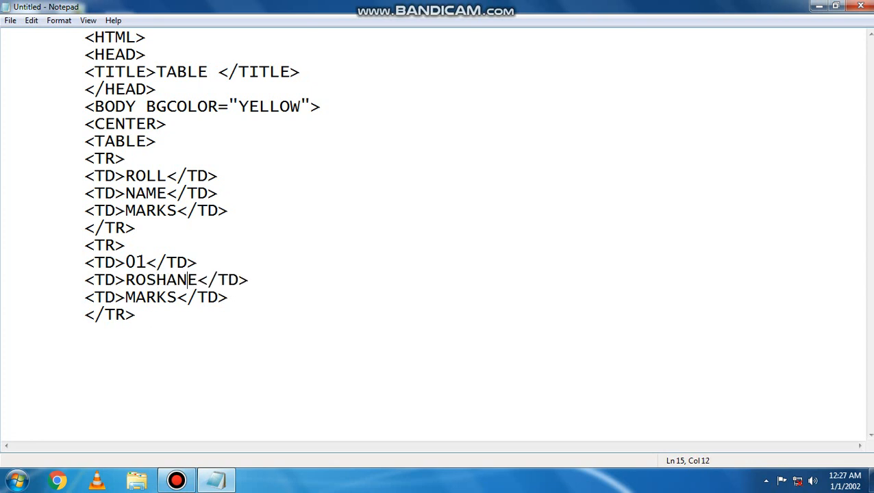
key("Backspace")
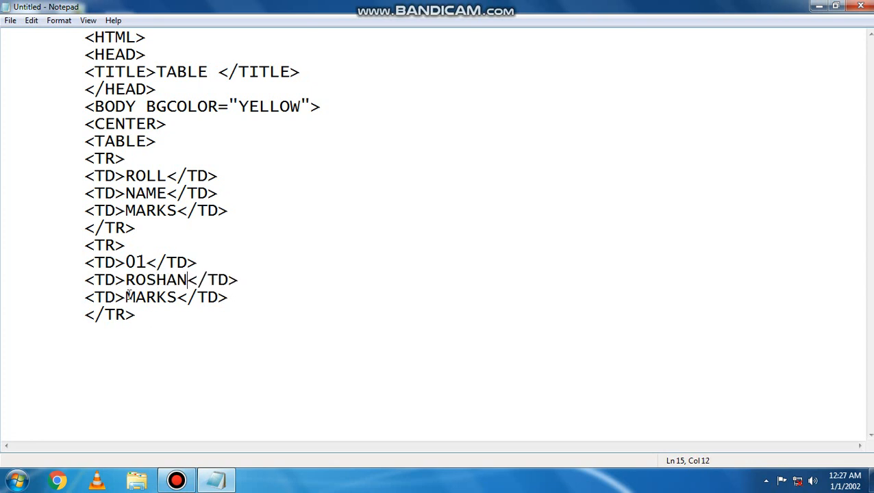
double_click(151, 296)
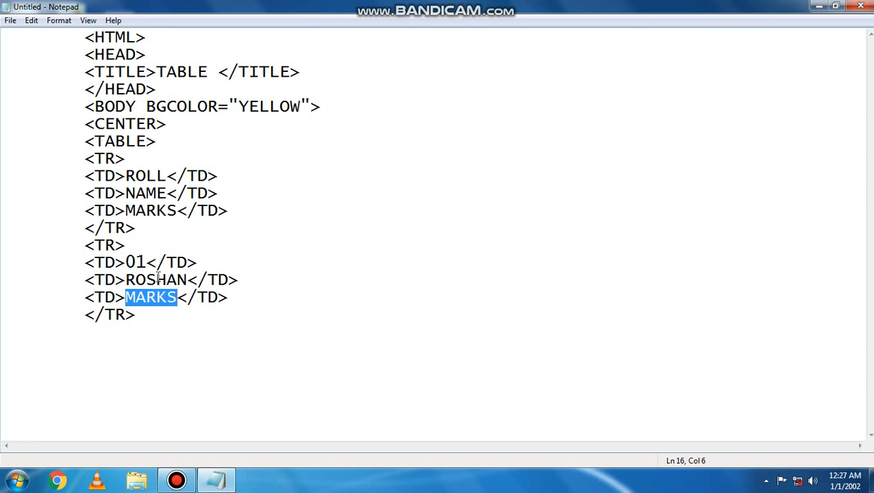
type("78")
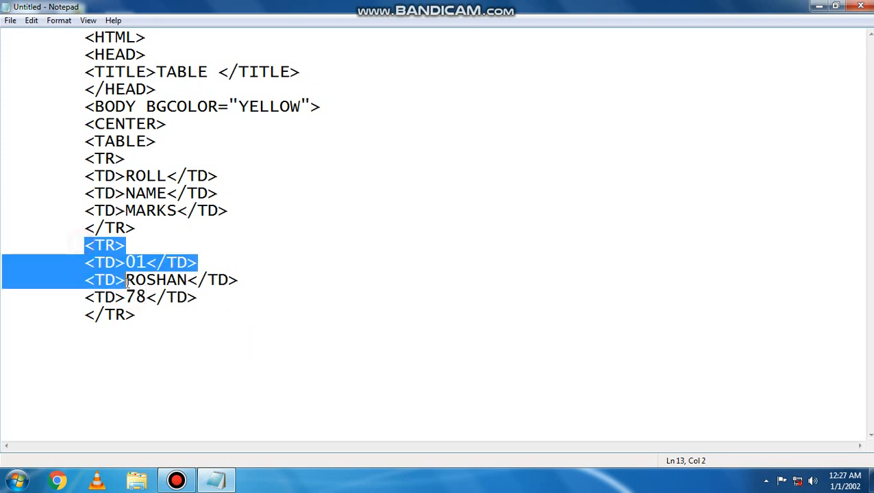
Duplicate the first data row's code below it, starting with <TR>.
left_click_drag(126, 280, 136, 313)
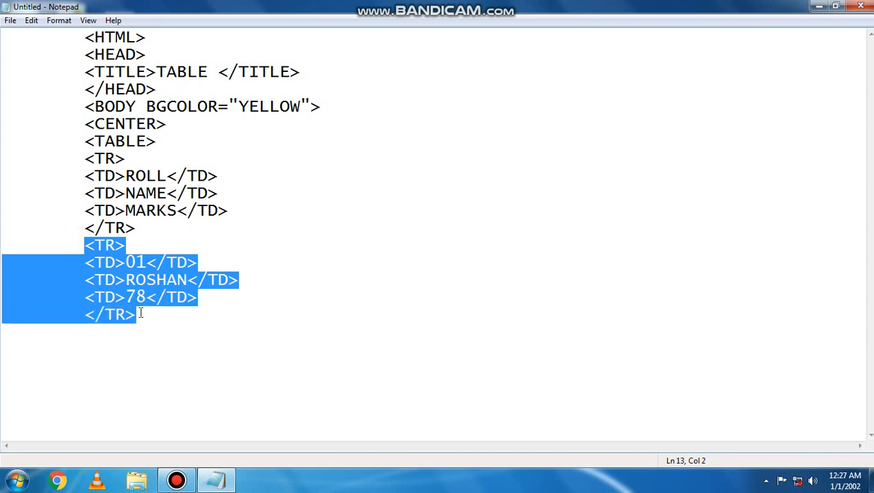
left_click(137, 314)
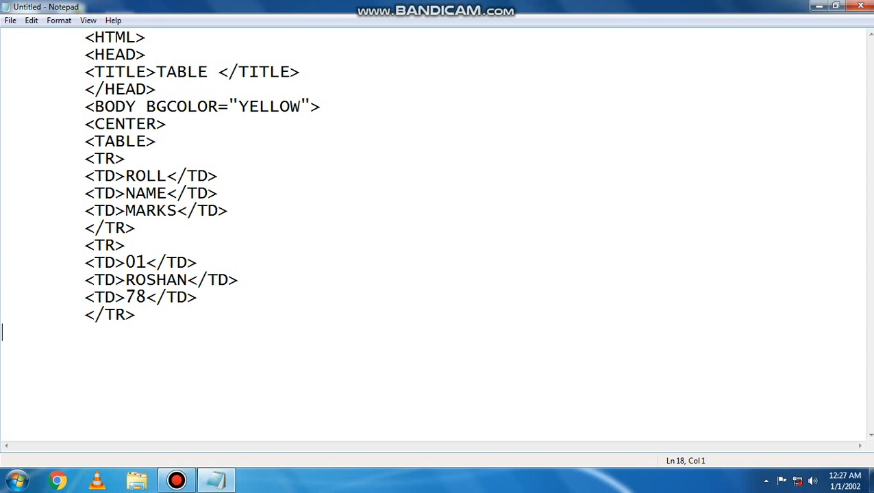
type("<TR>")
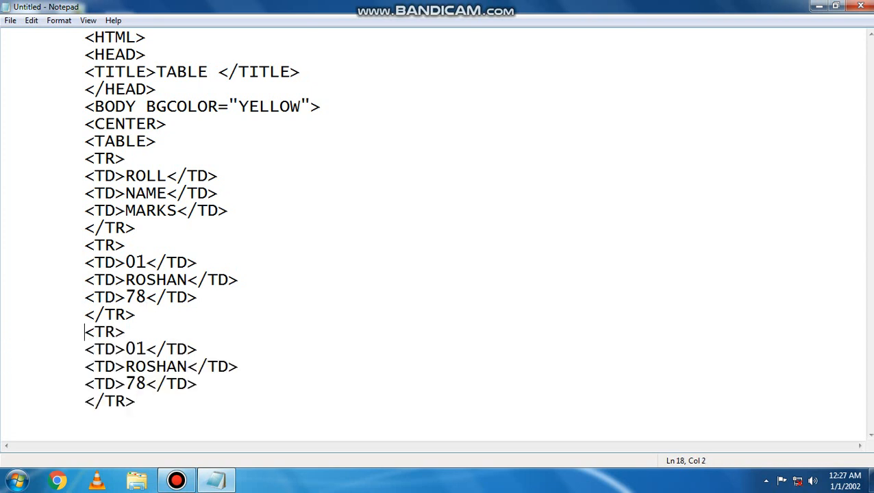
Change the copied row's cells to 02, MOHIT and 90.
double_click(142, 349)
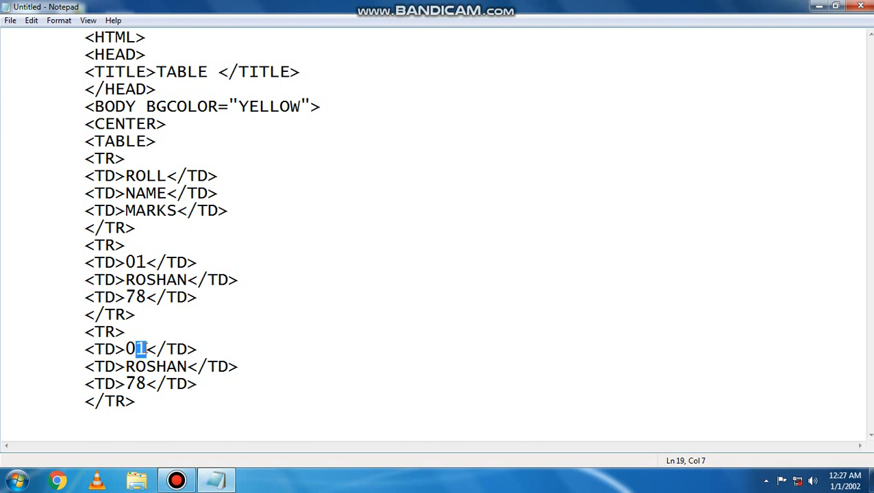
type("2")
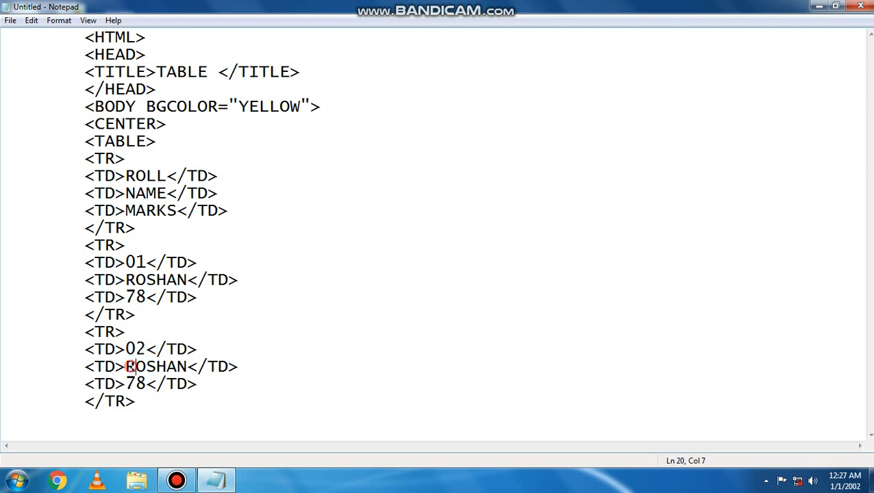
double_click(156, 367)
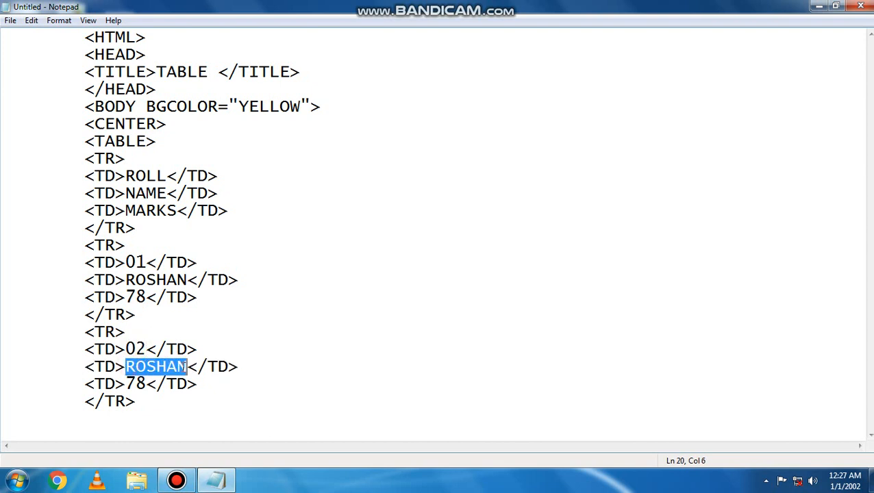
type("MO")
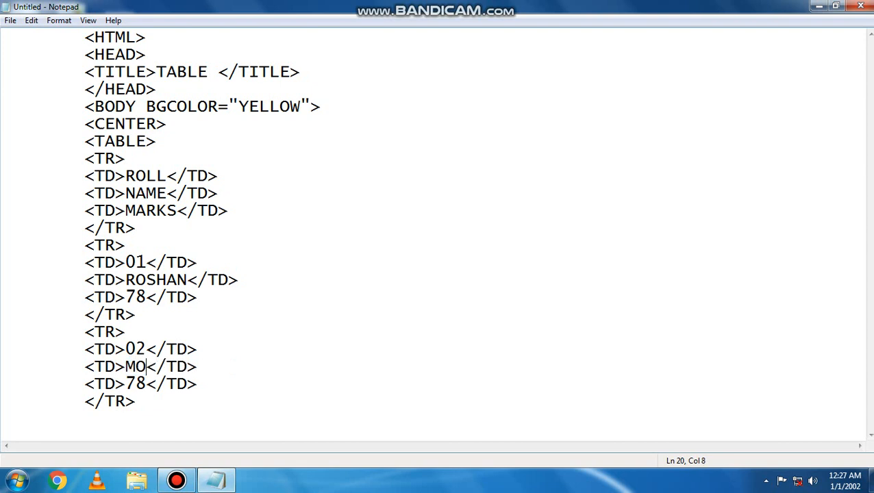
type("HIT")
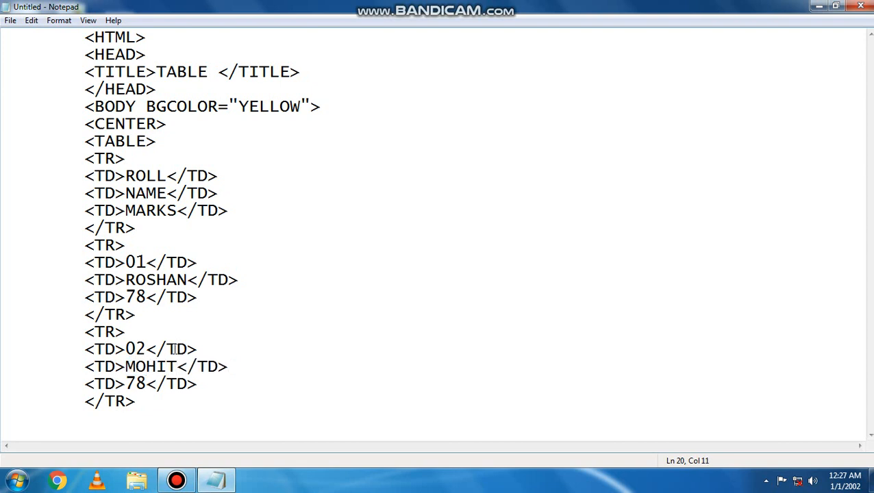
left_click(148, 384)
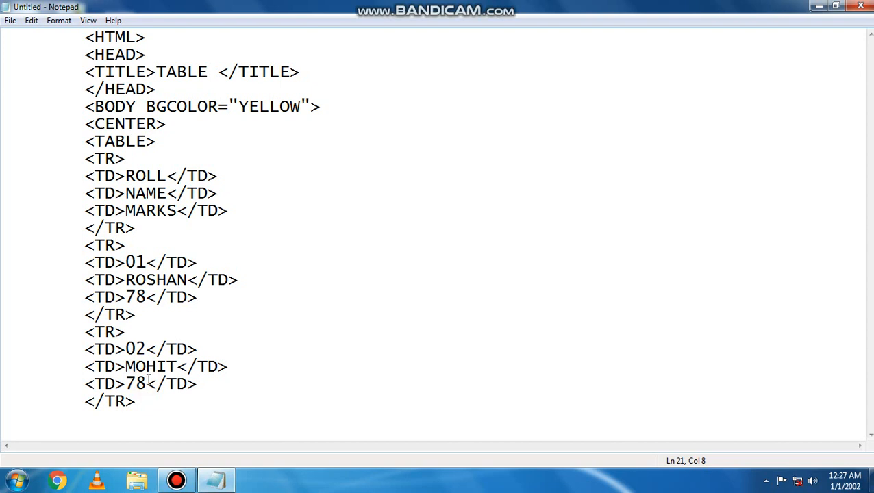
type("9")
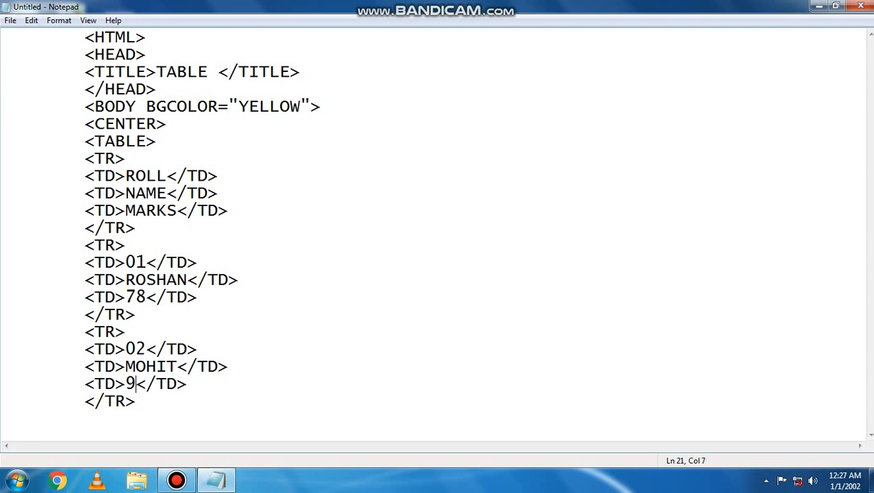
type("0")
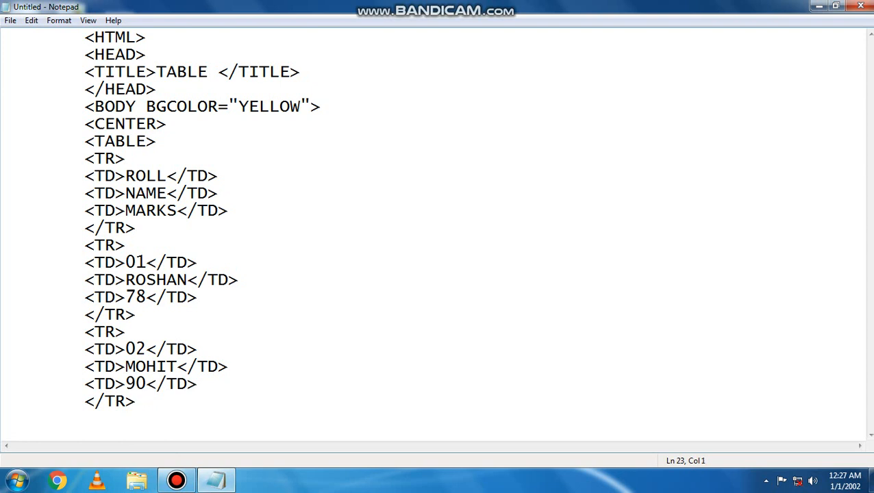
Add closing </CENTER> and </TABLE> tags after the table rows.
type("</C")
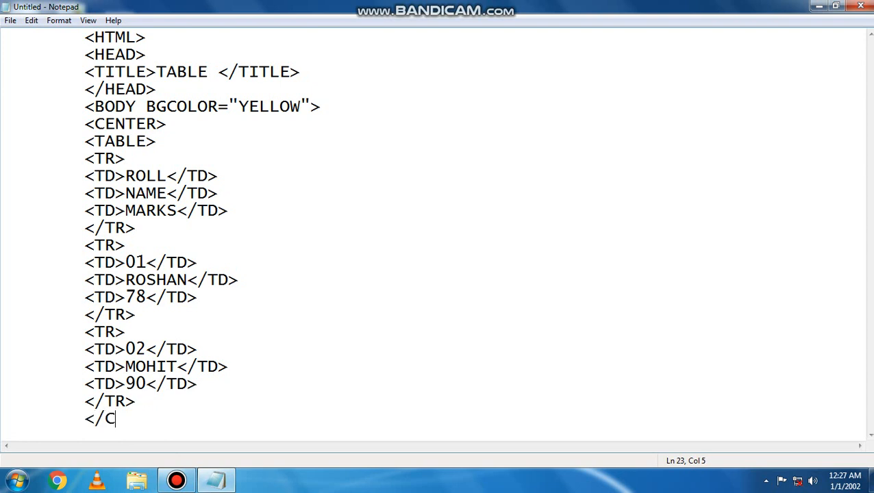
type("ENTE")
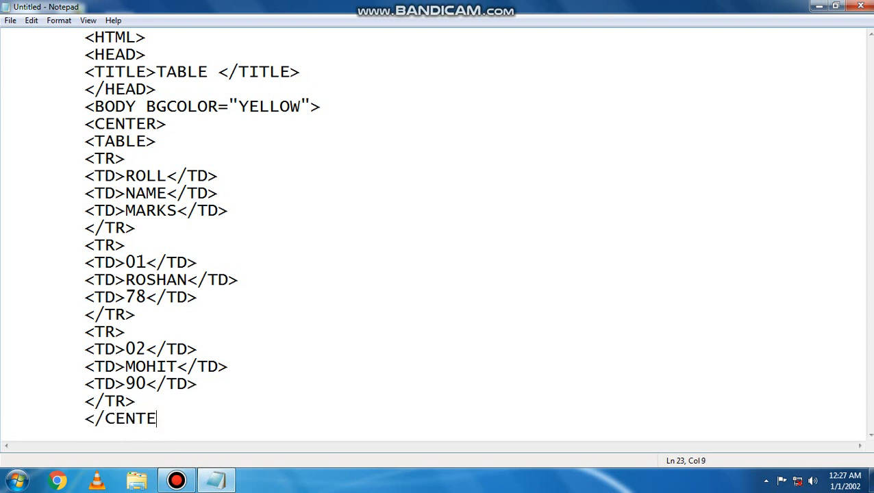
type("R>")
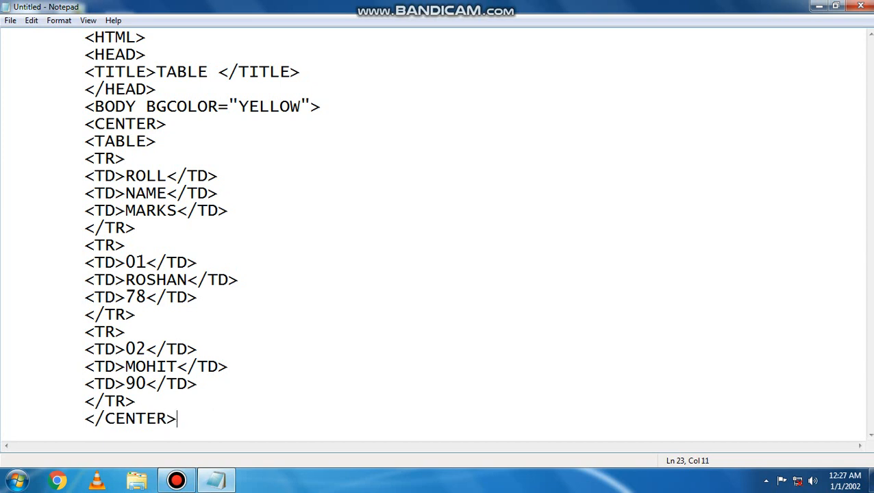
type("<")
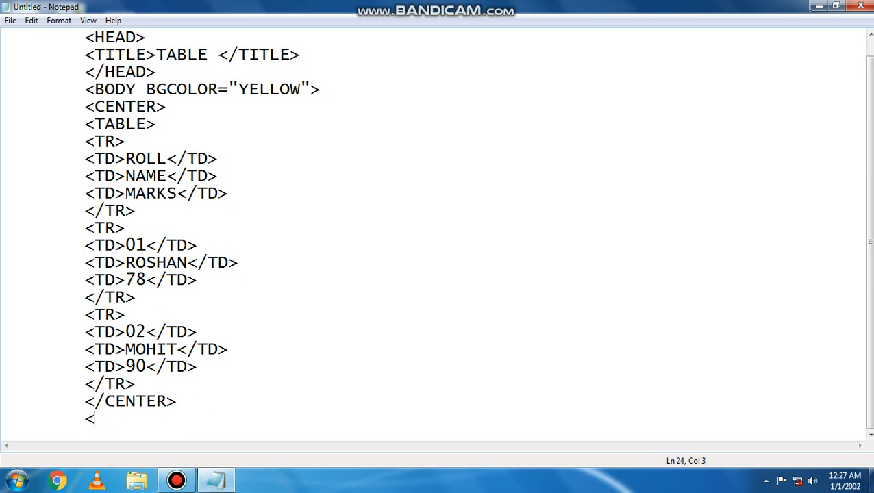
type("/TAB")
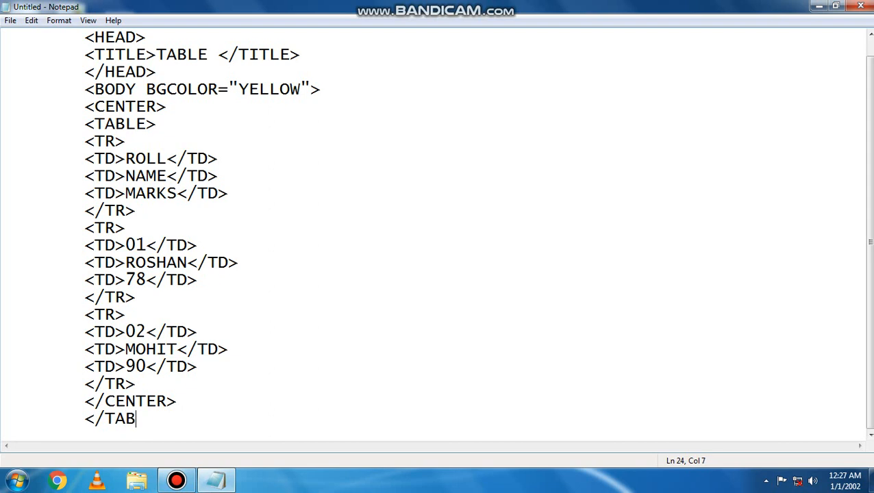
type("LE>")
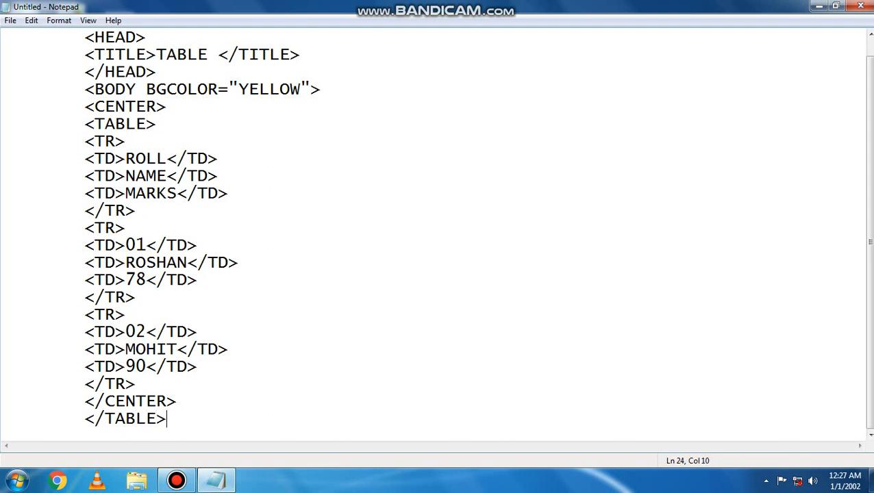
key("enter")
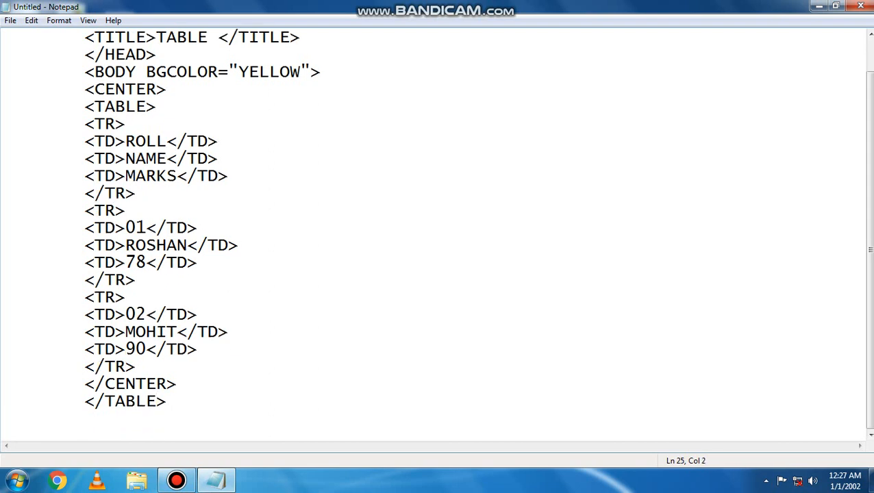
End the document with </BODY> and </HTML>, correcting a mistyped closing tag.
type("</HT")
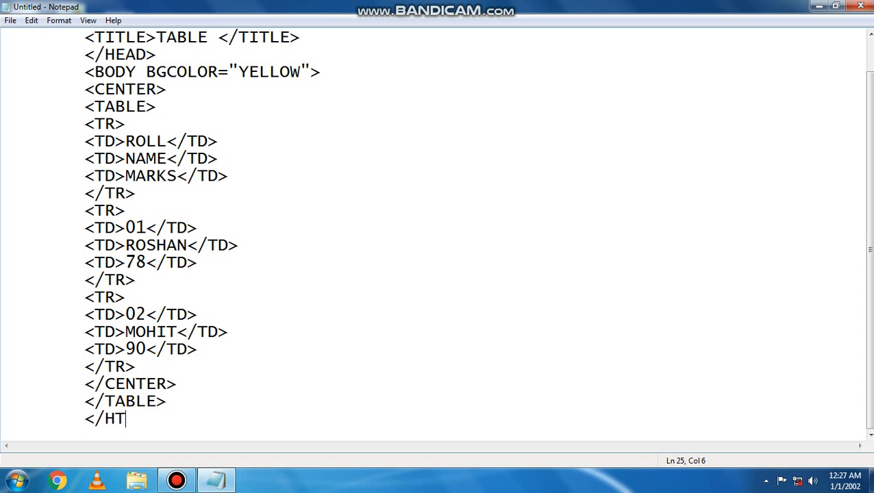
type("ML")
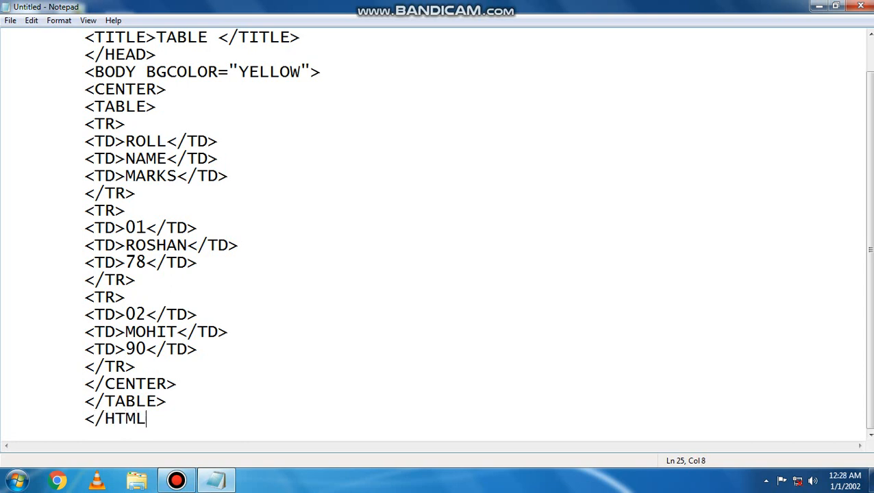
key("BackSpace")
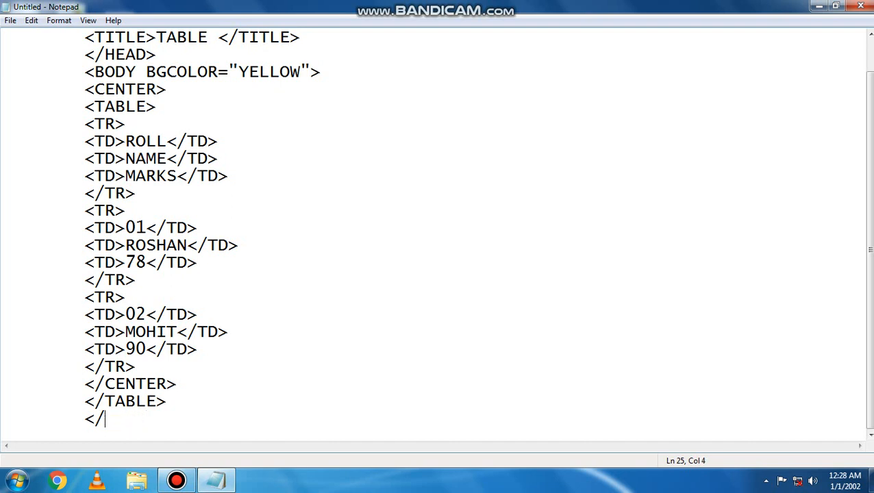
type("BODY>")
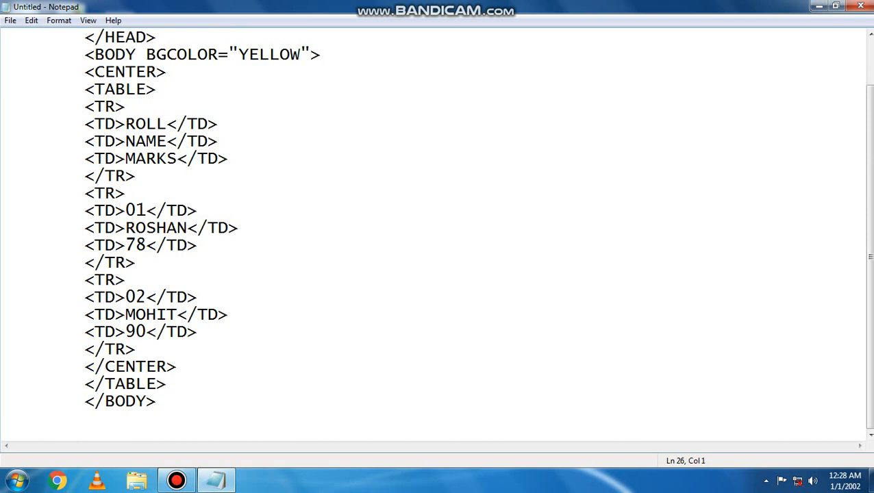
type("<")
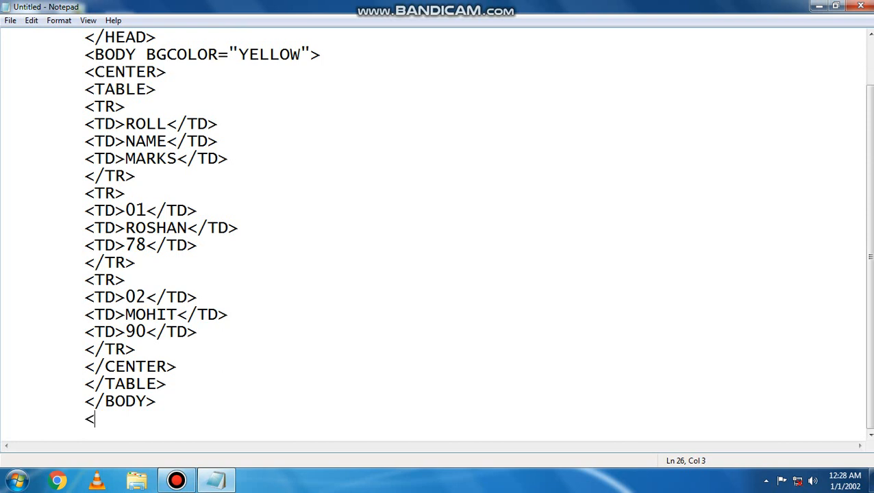
type("/HTM")
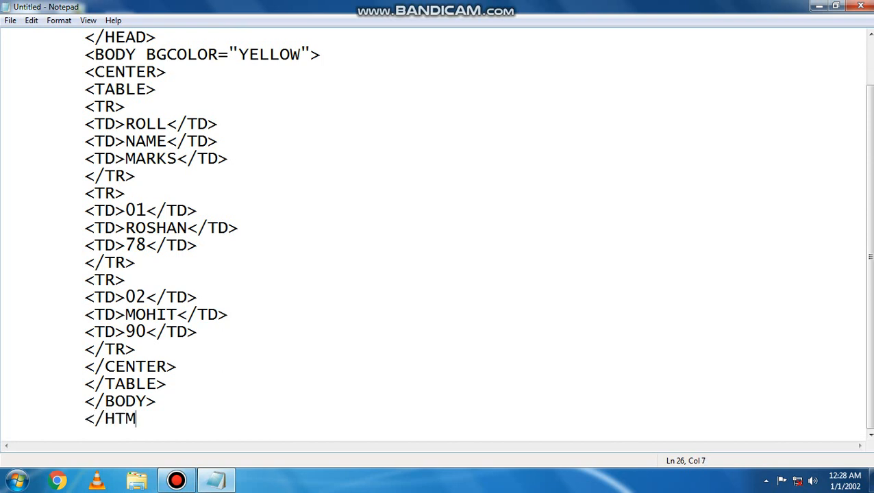
type("L>")
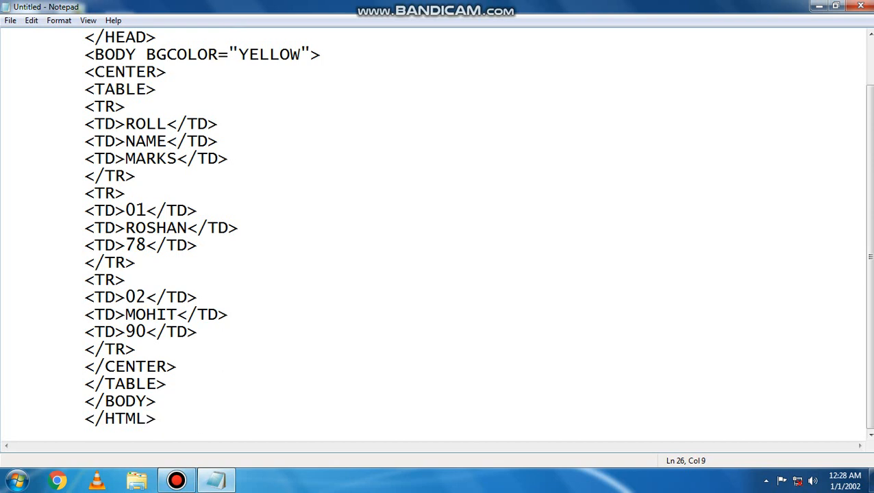
scroll("up", 3)
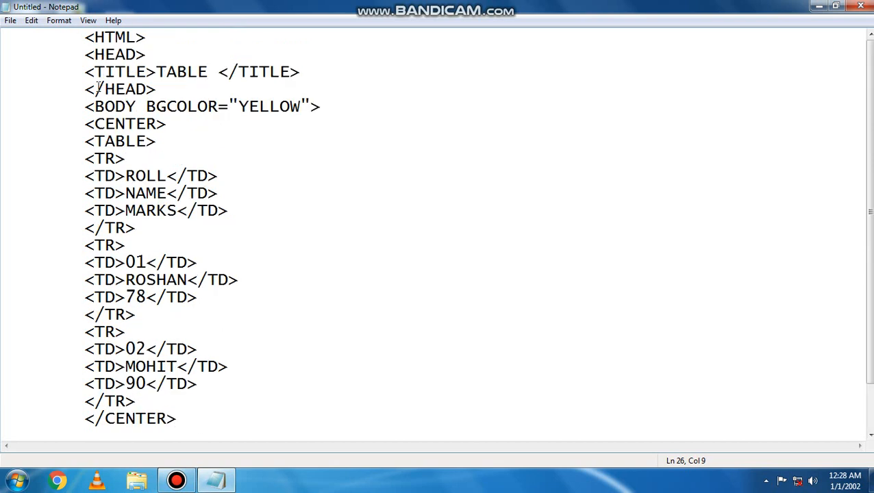
mouse_move(204, 107)
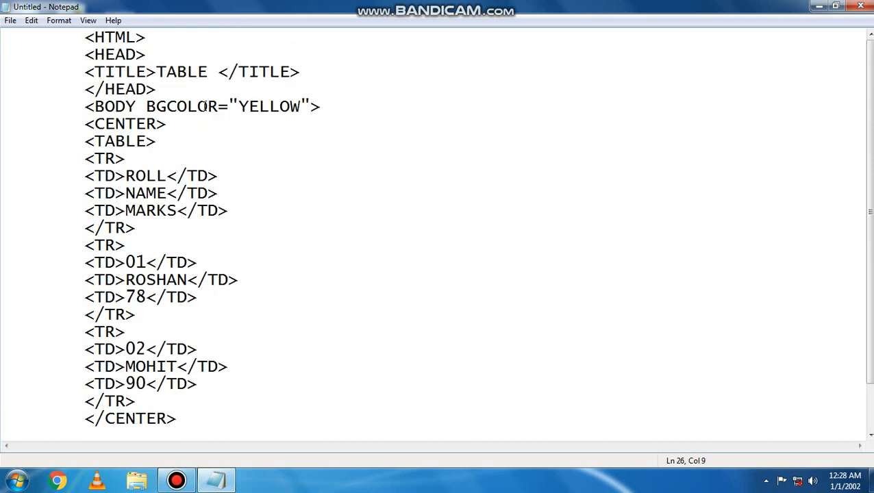
mouse_move(115, 175)
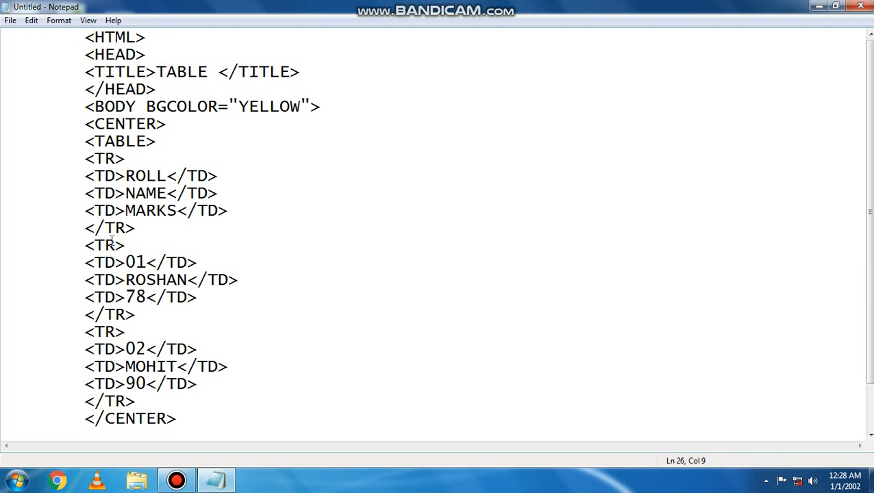
mouse_move(122, 269)
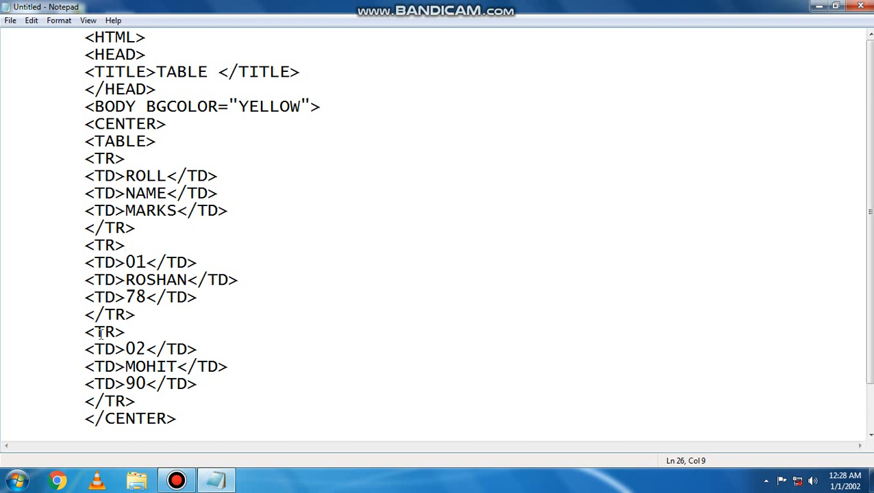
mouse_move(133, 400)
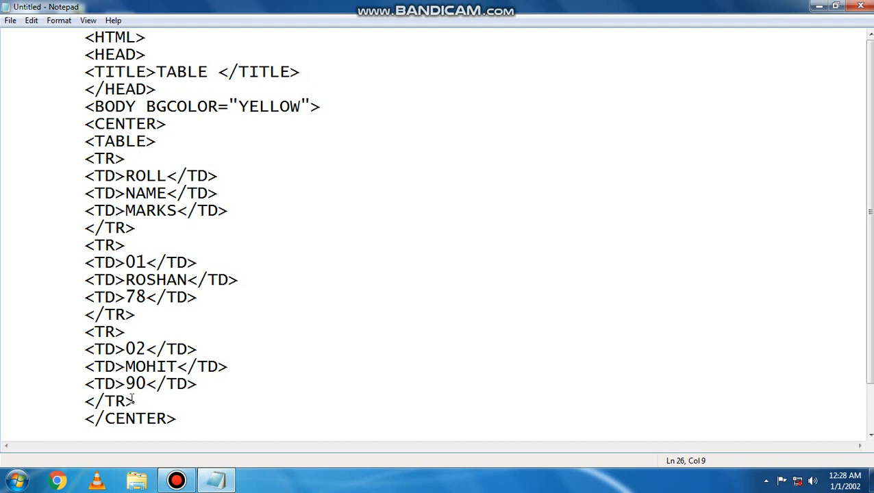
scroll("down", 3)
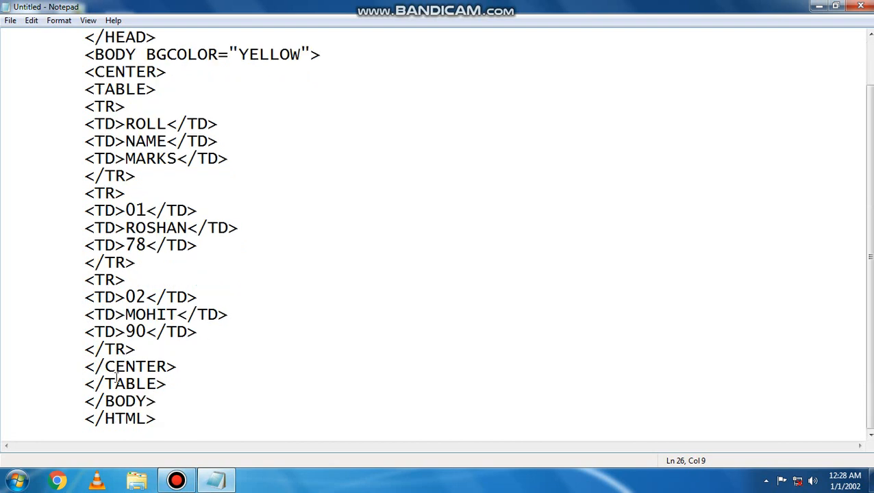
mouse_move(126, 425)
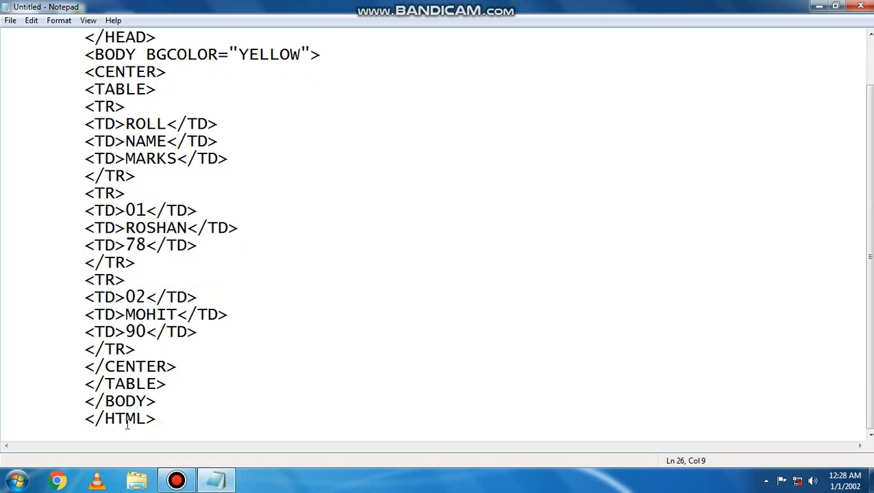
Save the document to the Desktop as TABLE.HTML via Save As.
left_click(11, 21)
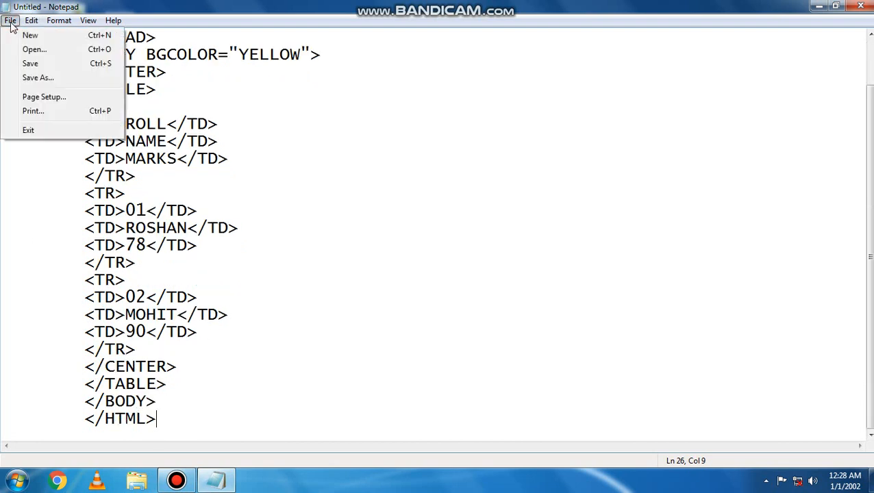
left_click(39, 77)
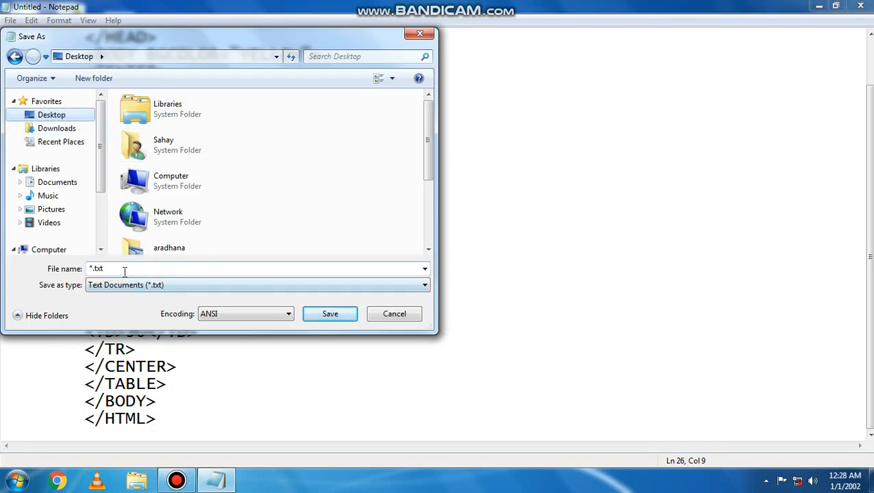
type("T")
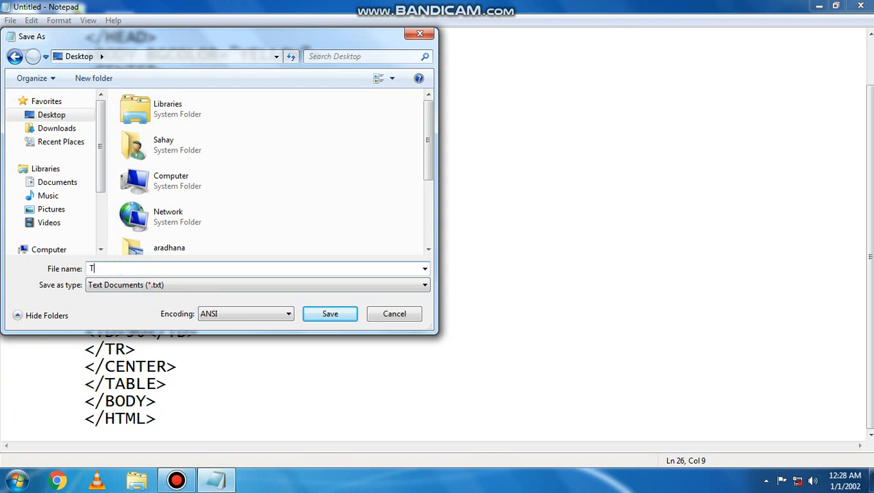
type("ABLE")
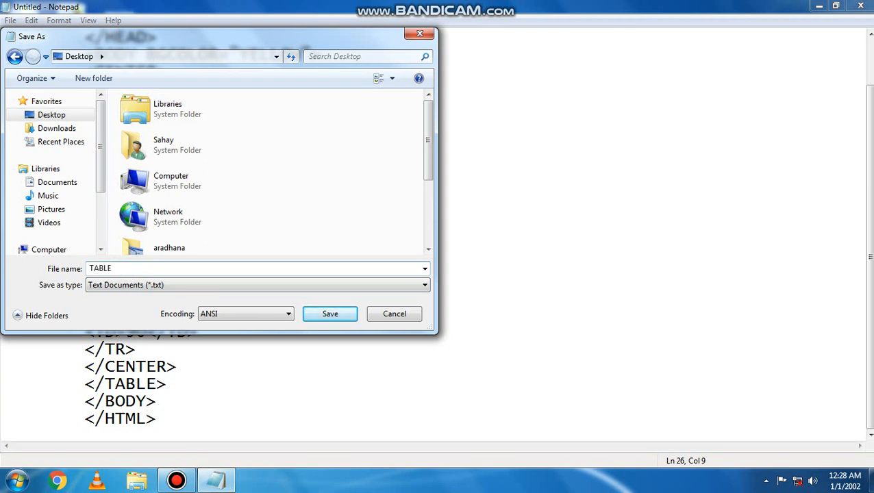
type(".HT")
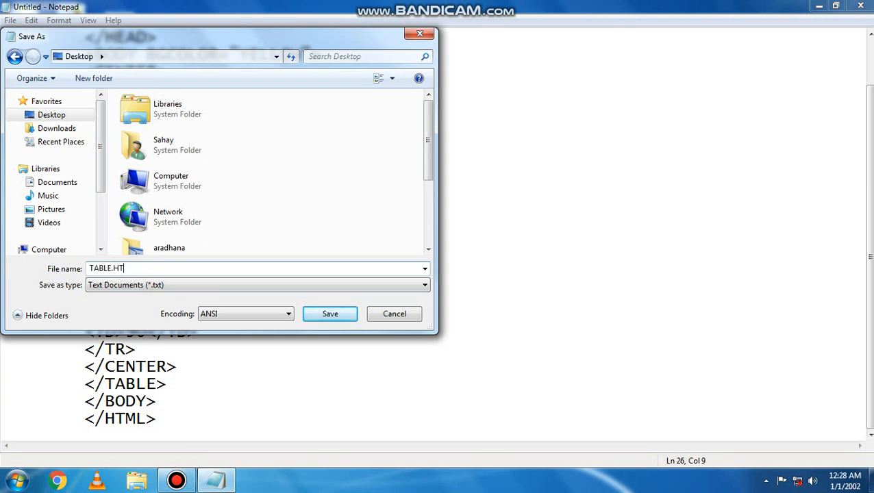
type("ML")
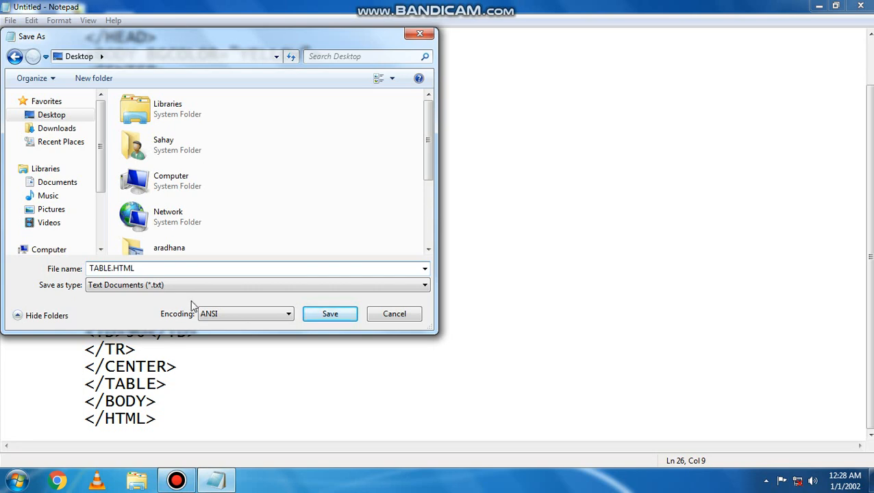
left_click(328, 314)
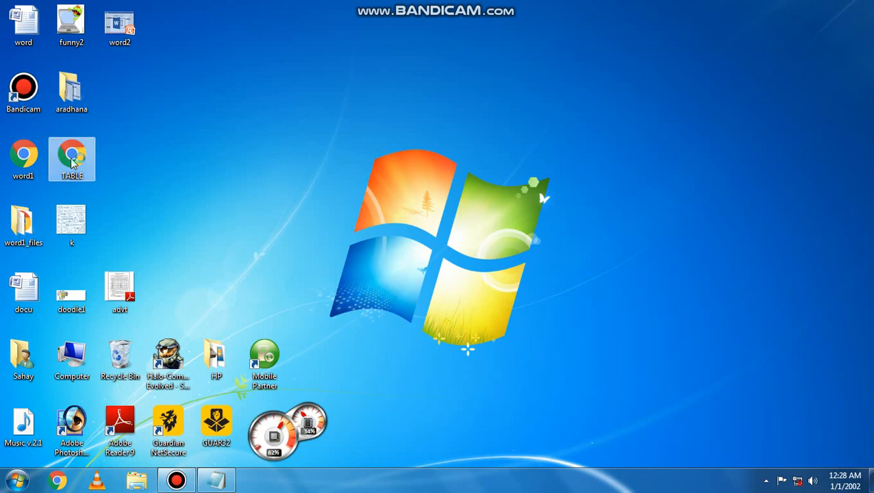
Open the desktop TABLE file in Chrome to view the yellow page with the table.
double_click(71, 159)
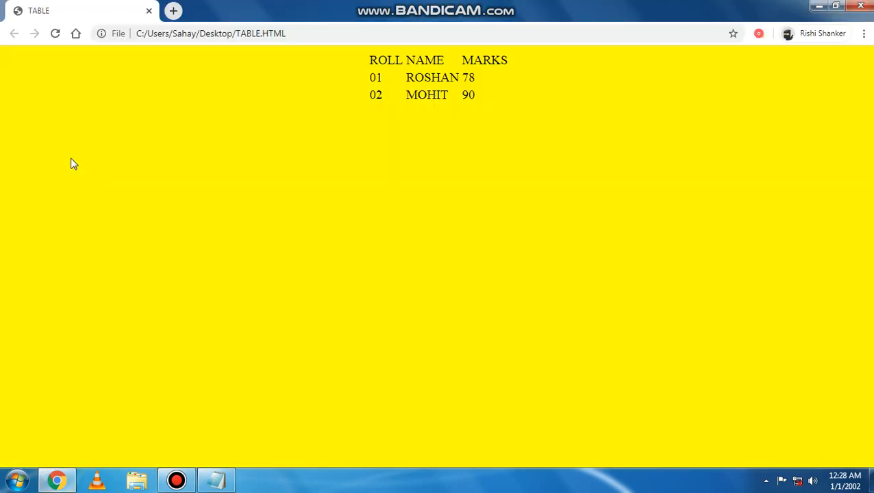
mouse_move(494, 55)
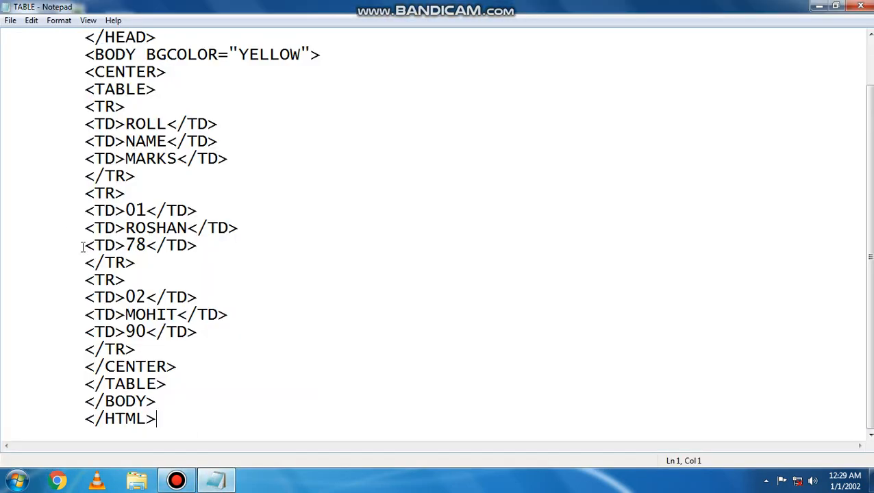
mouse_move(61, 194)
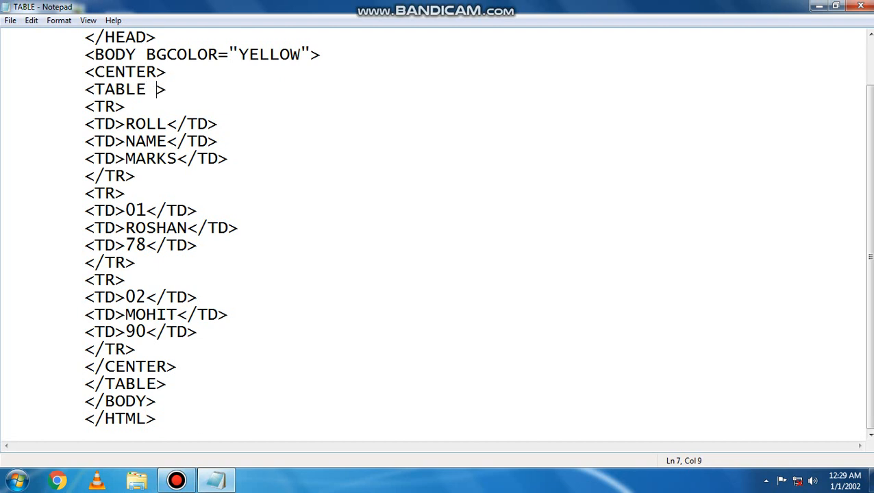
Add BORDER="2" inside the <TABLE> tag, then minimize Notepad to the desktop.
type("B")
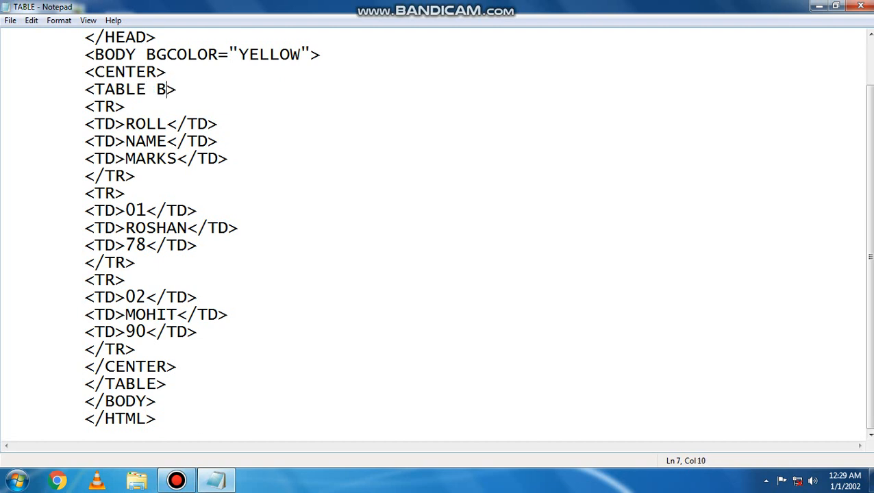
type("ORDER")
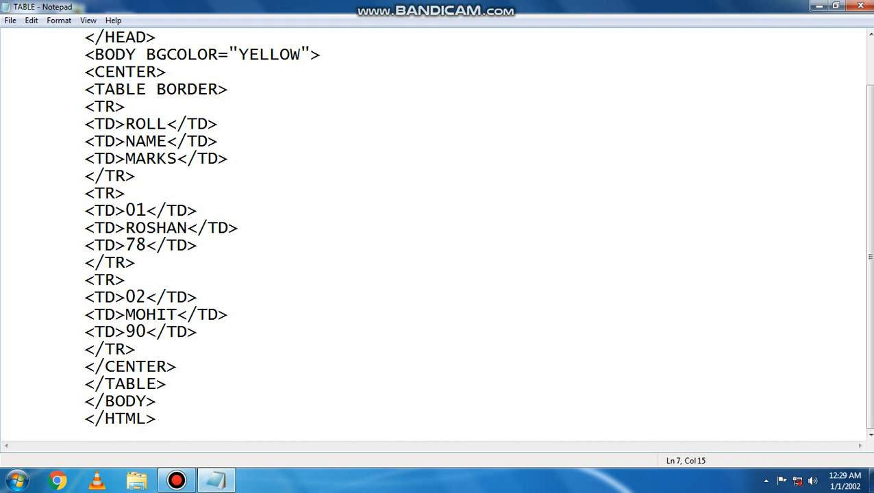
type("=")
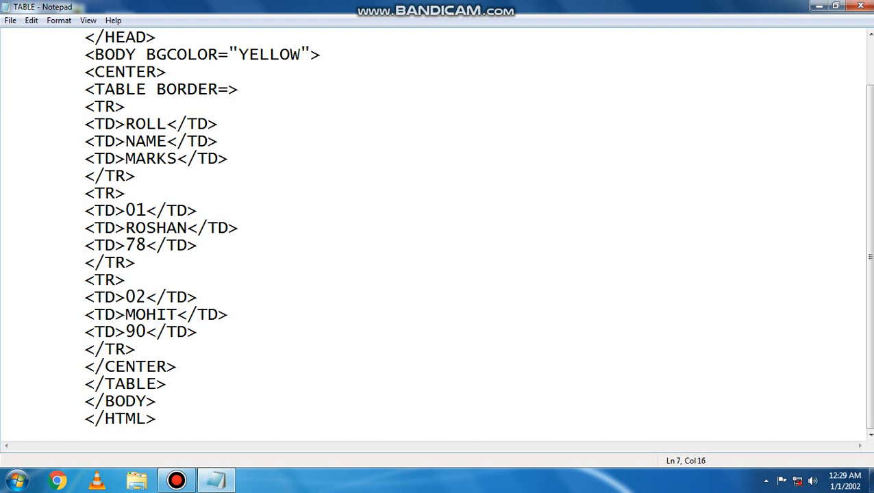
type("\"2\"")
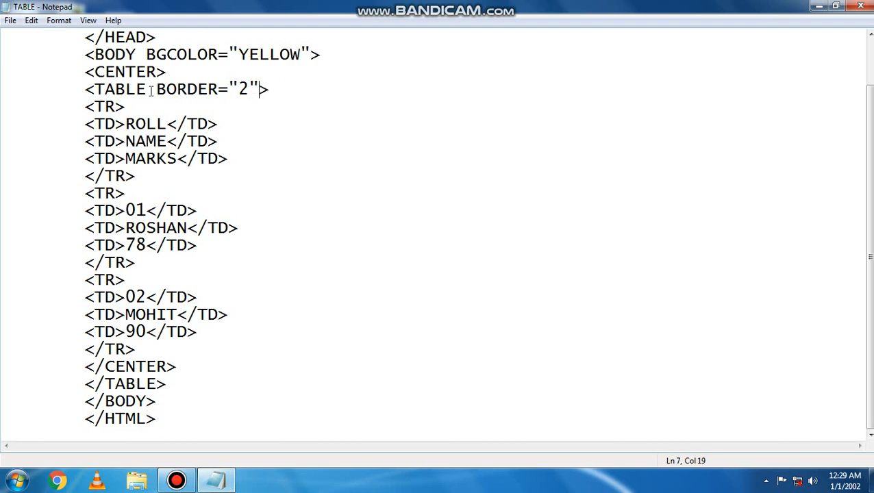
left_click(11, 20)
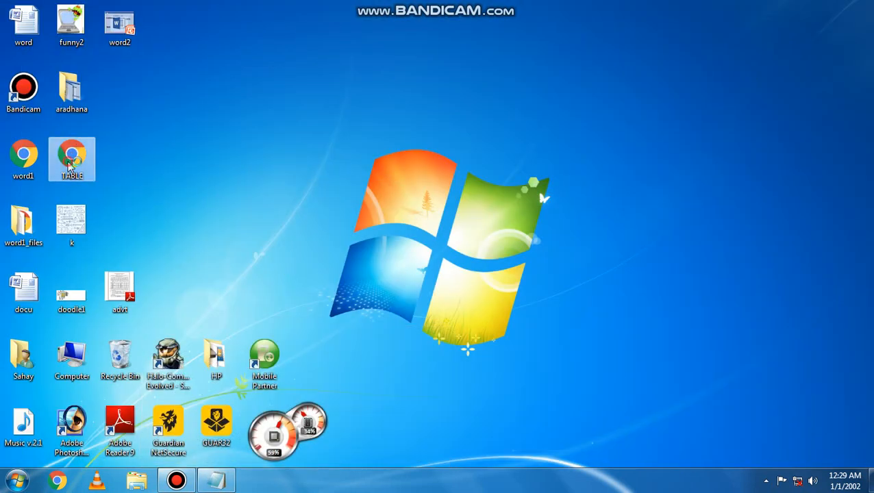
Reopen TABLE.HTML in Chrome to check the bordered table, then close the browser.
double_click(71, 159)
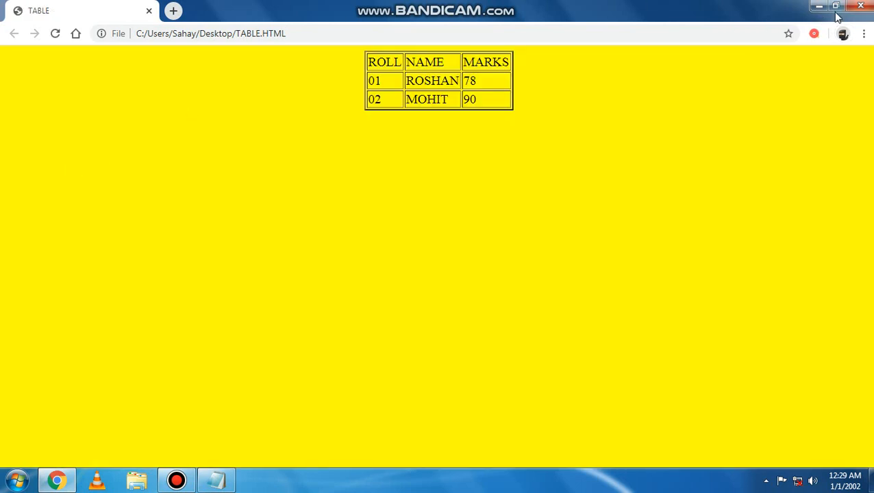
mouse_move(860, 8)
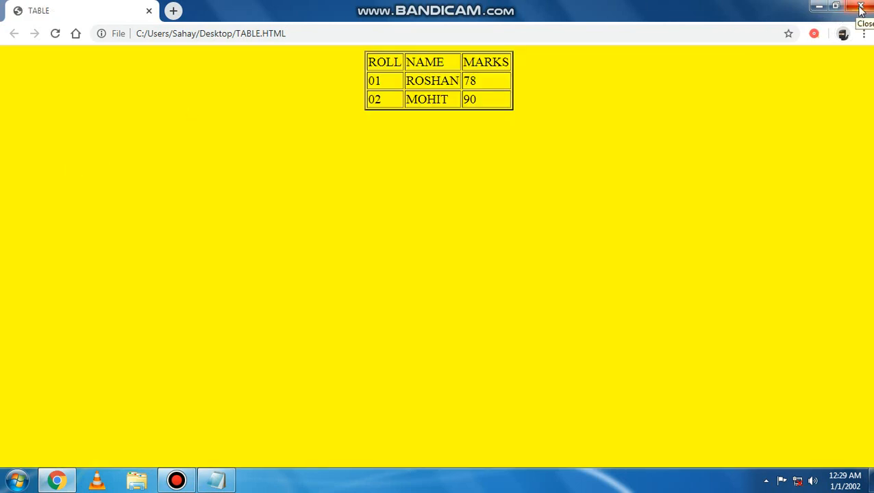
left_click(860, 8)
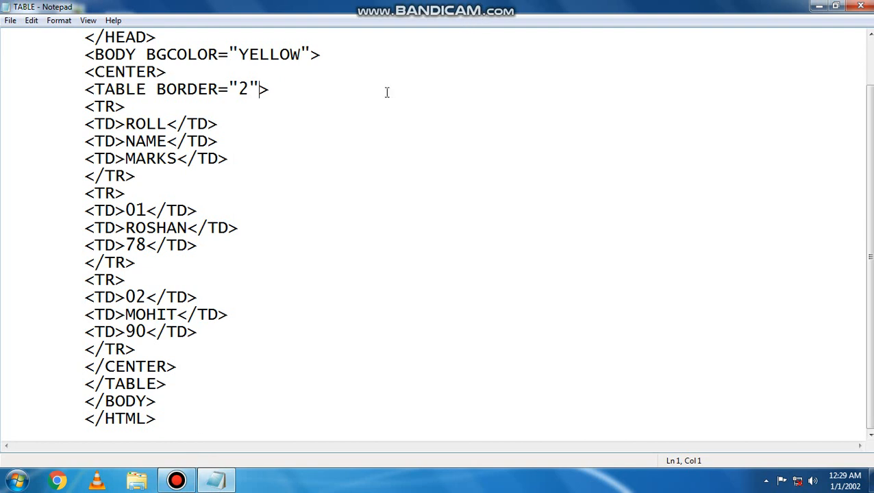
mouse_move(257, 87)
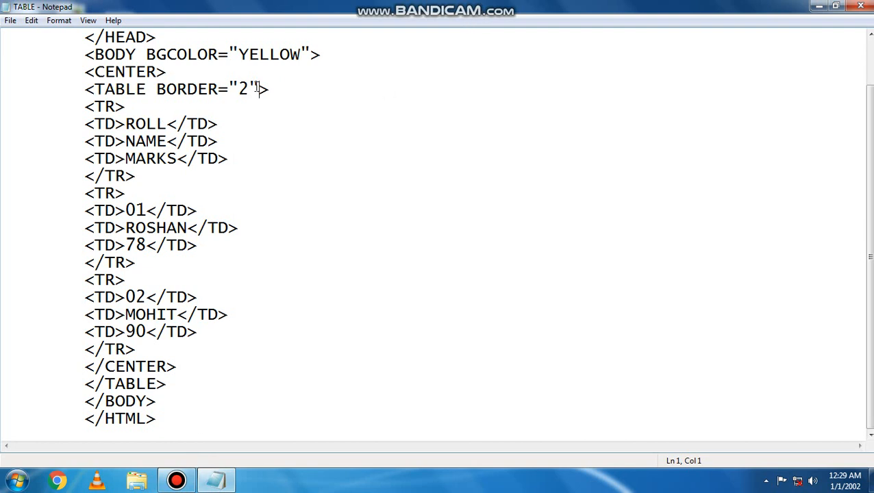
Add CELLPADDING="15" after BORDER="2" in the TABLE tag, quoting the value.
type("CE")
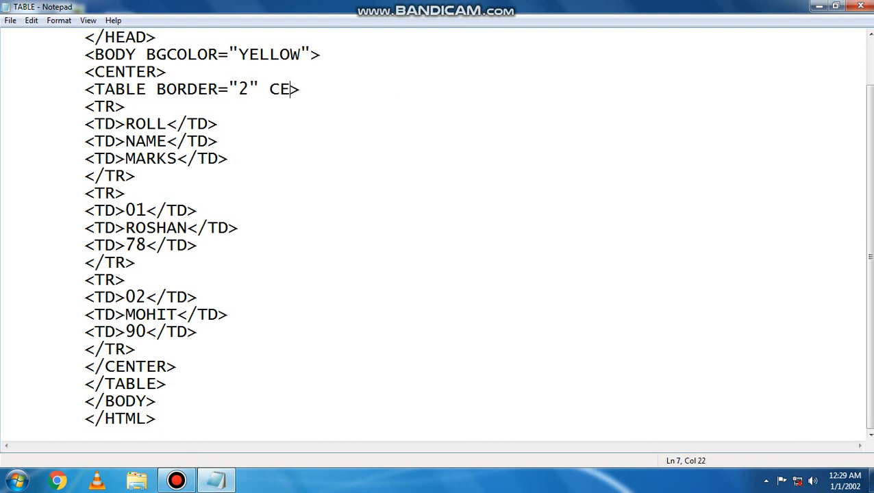
type("LLPA")
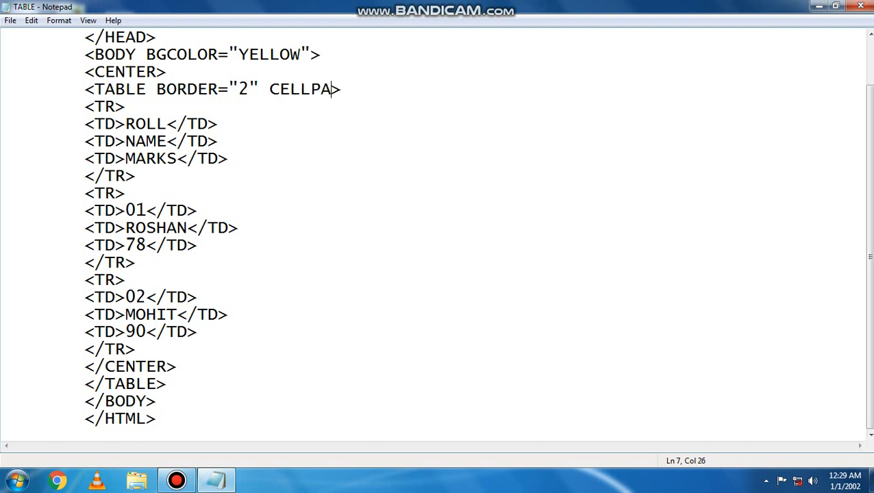
type("DD")
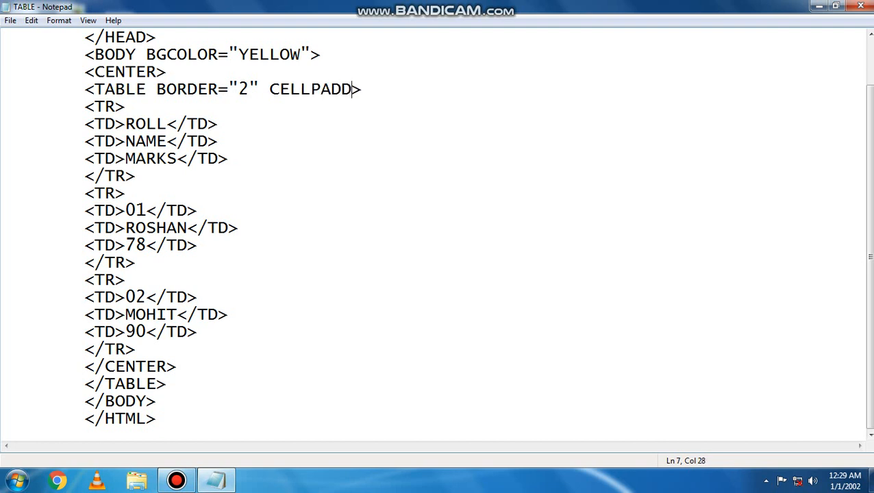
type("ING=")
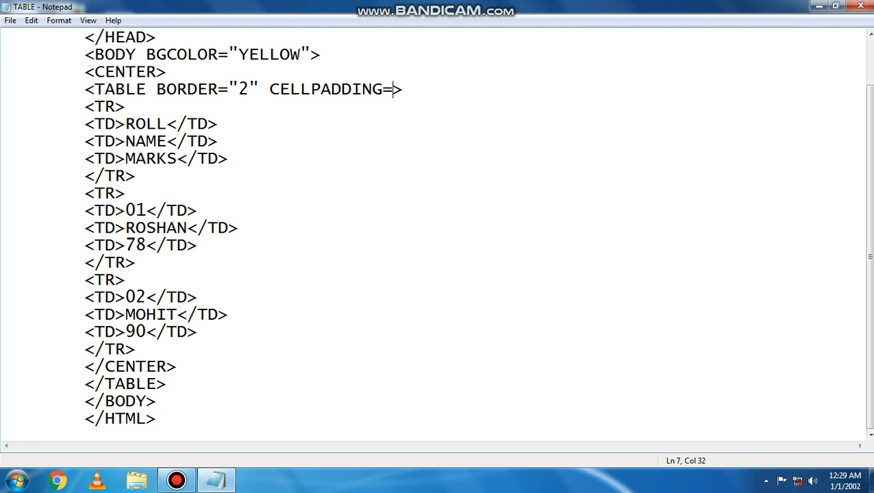
type("1")
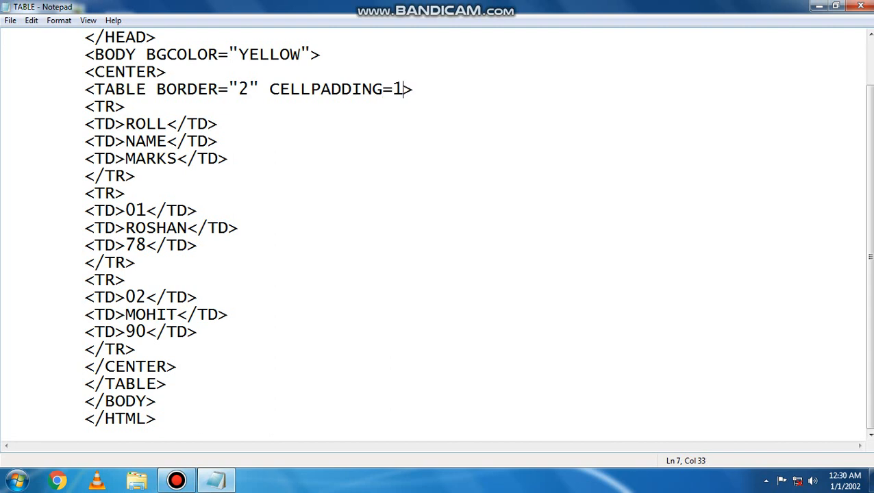
key("Backspace")
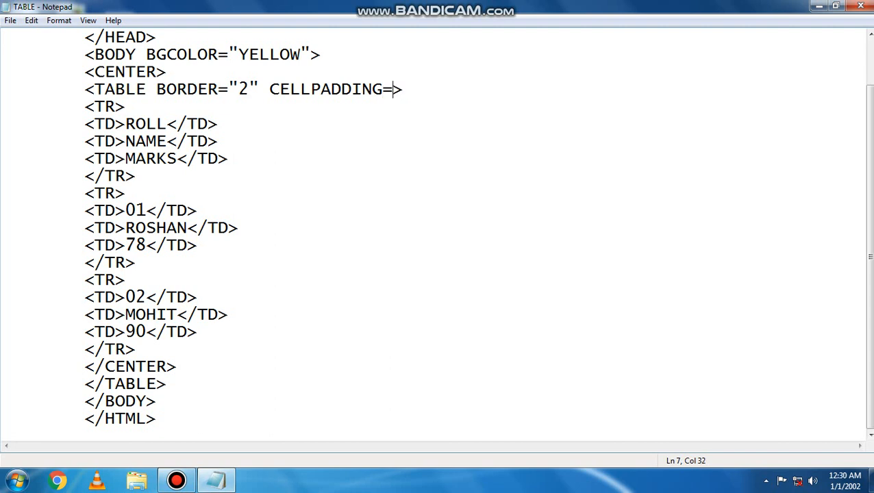
type("\"1")
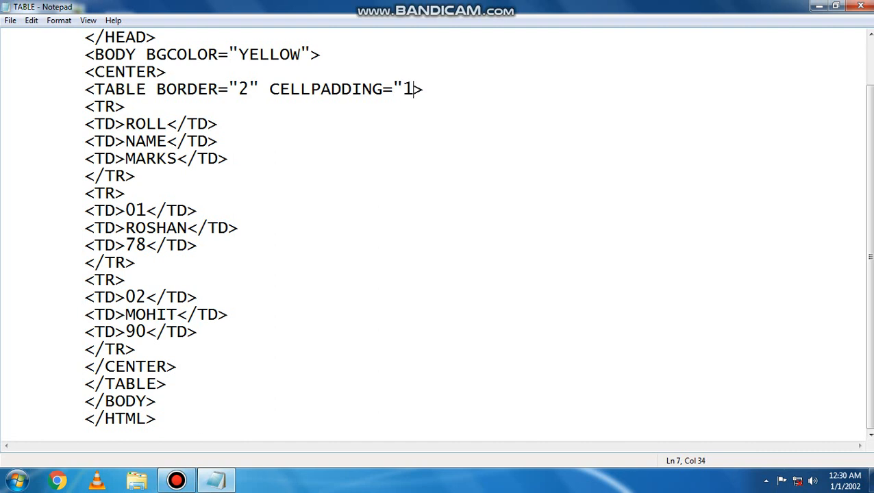
type("5")
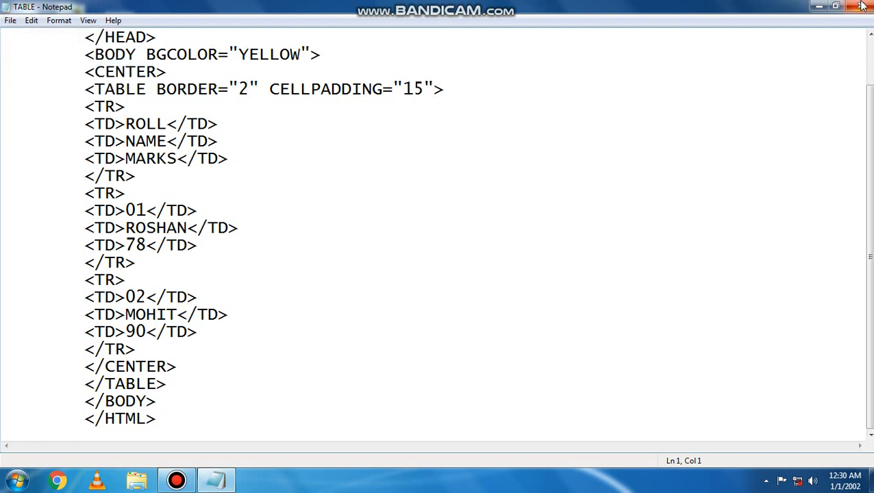
mouse_move(816, 6)
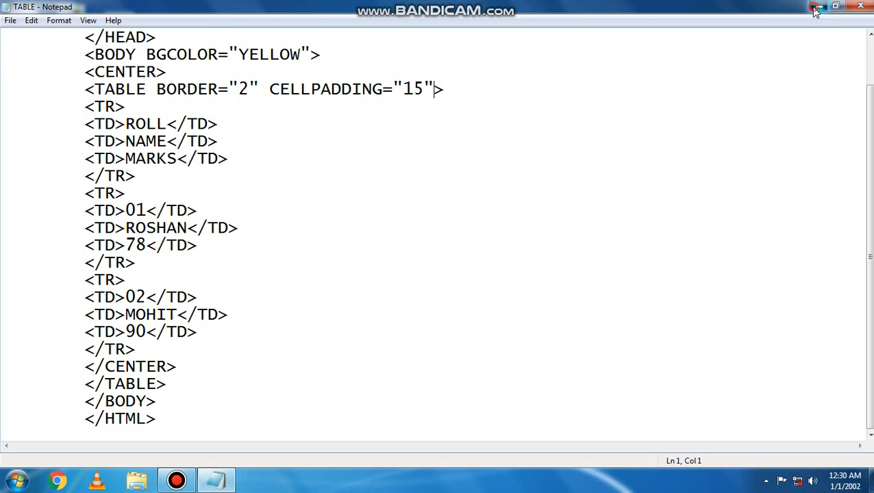
left_click(815, 6)
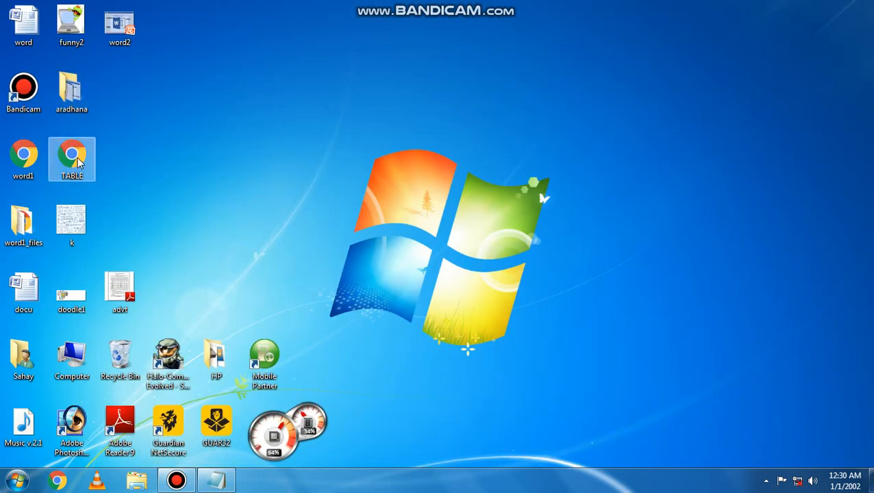
mouse_move(71, 153)
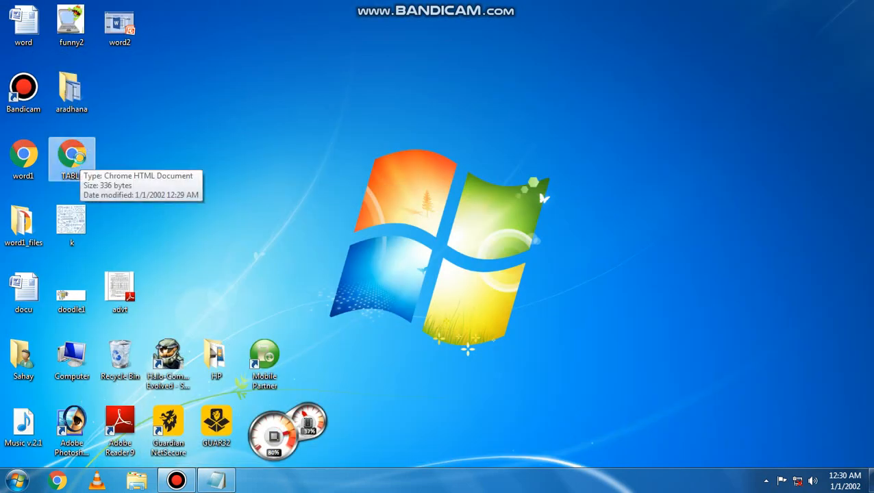
double_click(72, 158)
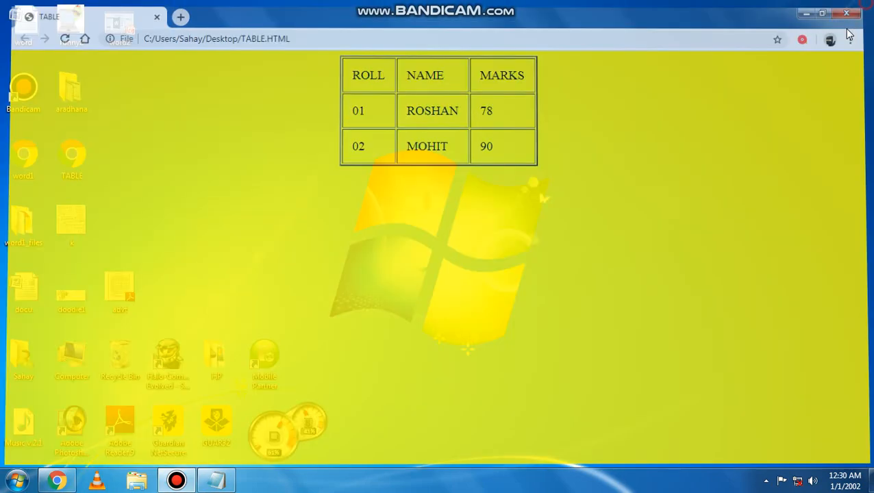
left_click(216, 480)
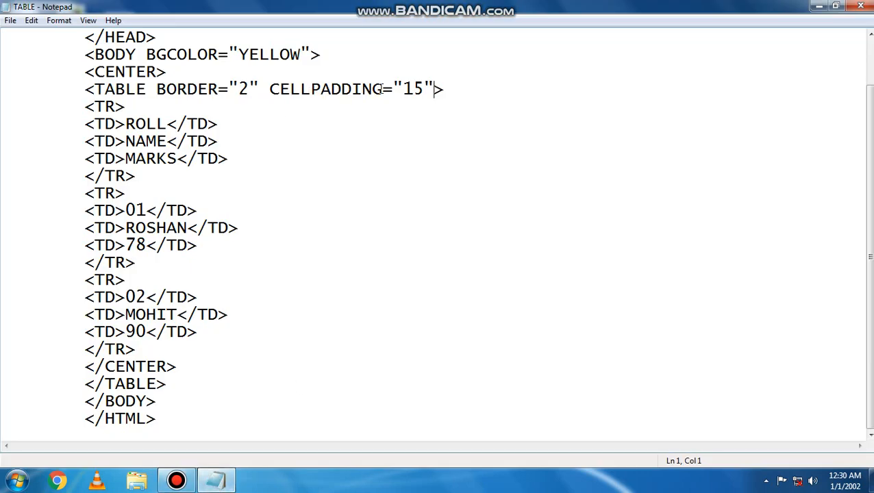
Change CELLPADDING="15" to CELLSPACING="10" in the TABLE tag and save.
double_click(356, 89)
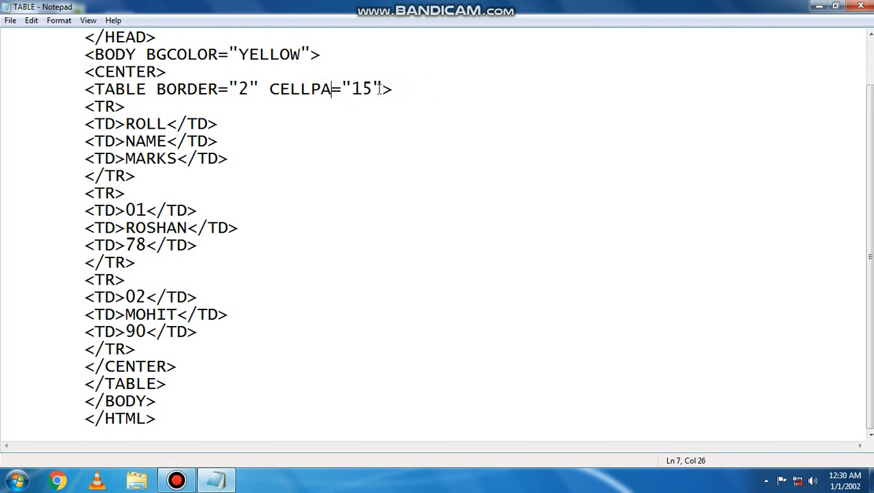
key("BackSpace")
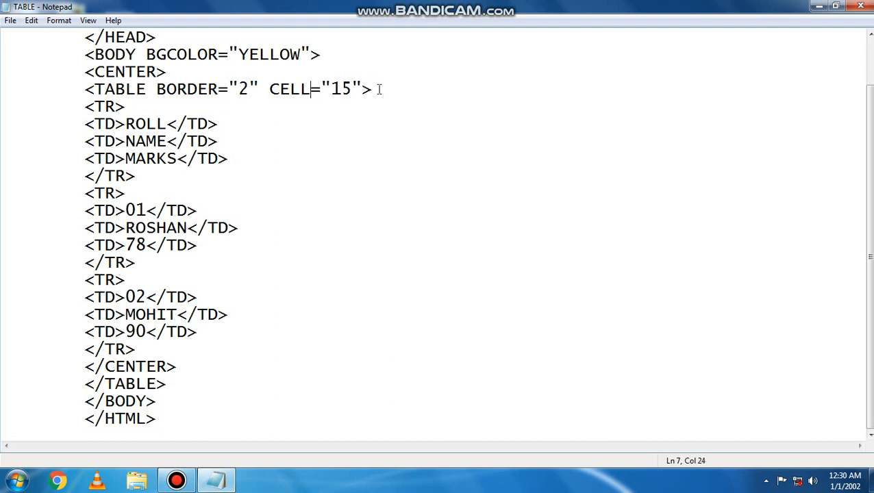
type("SPA")
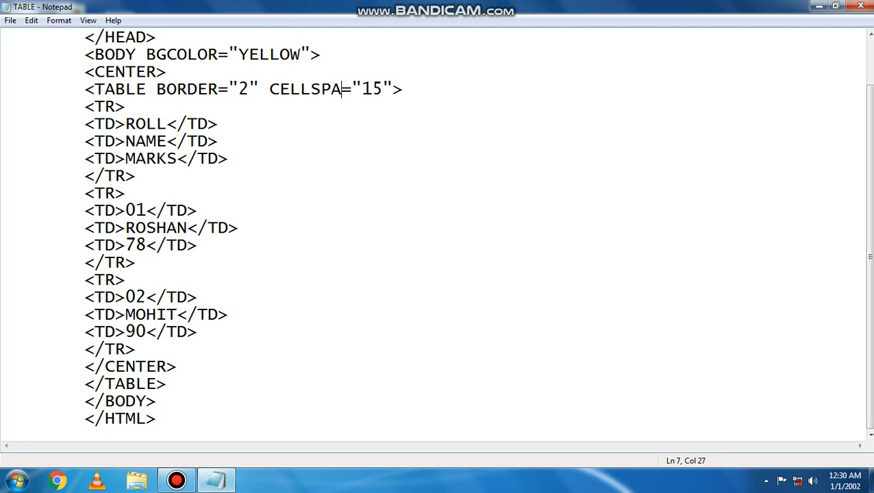
type("CIN")
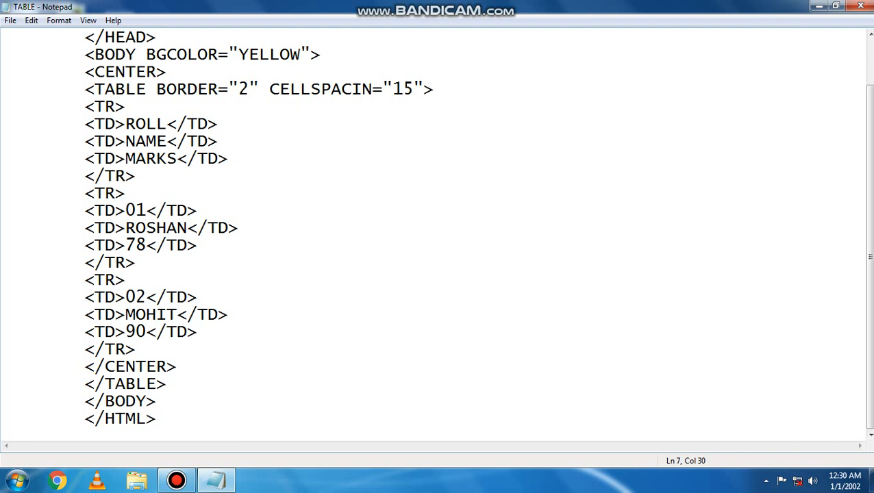
type("G")
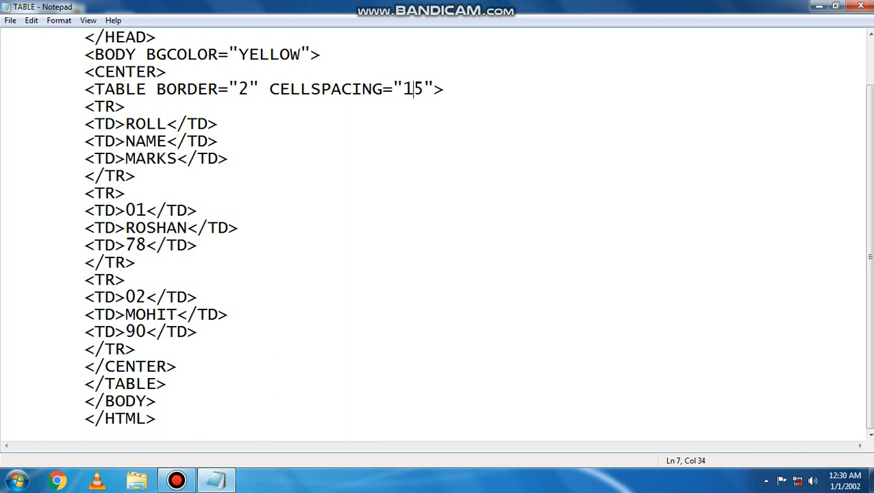
type("0")
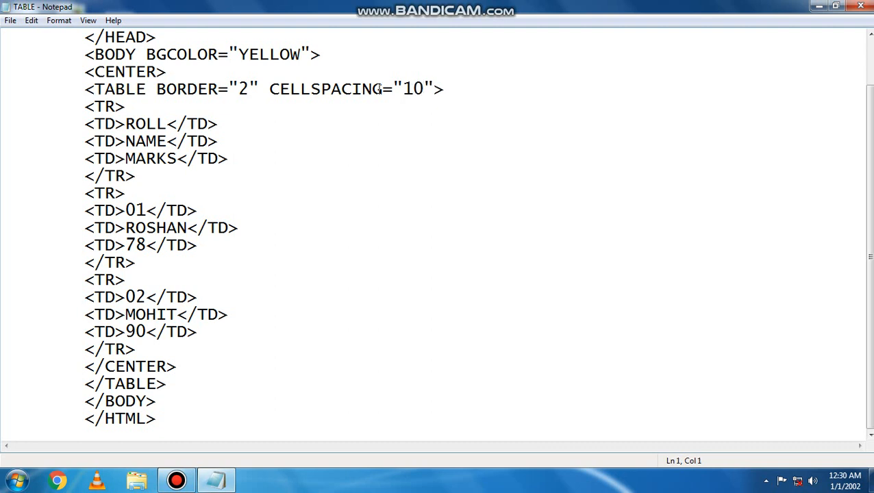
left_click(11, 21)
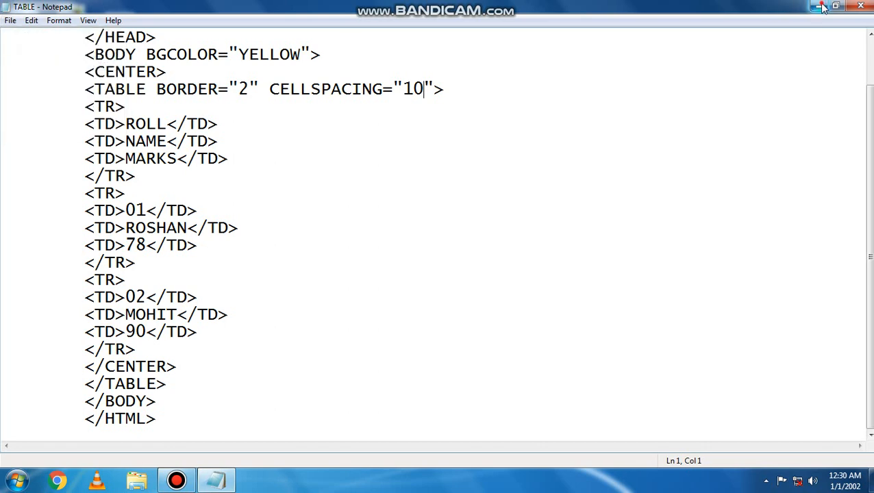
Minimize Notepad and reopen the TABLE desktop file in Chrome.
left_click(813, 7)
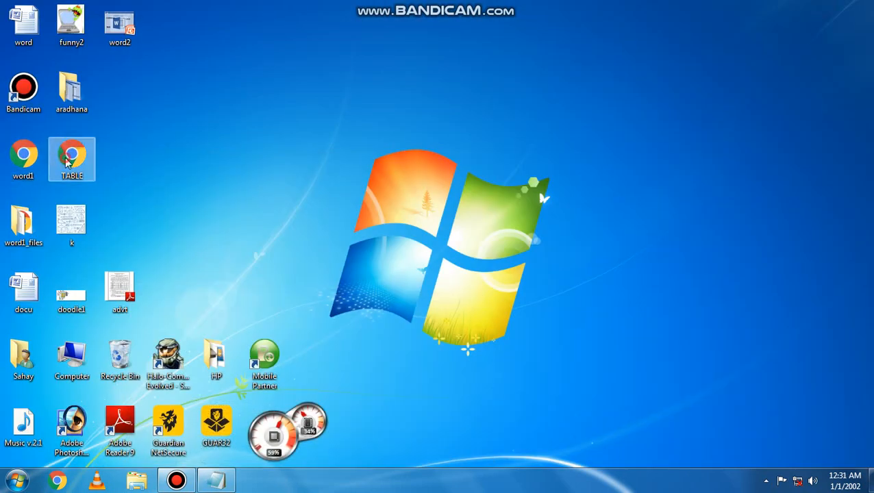
double_click(71, 159)
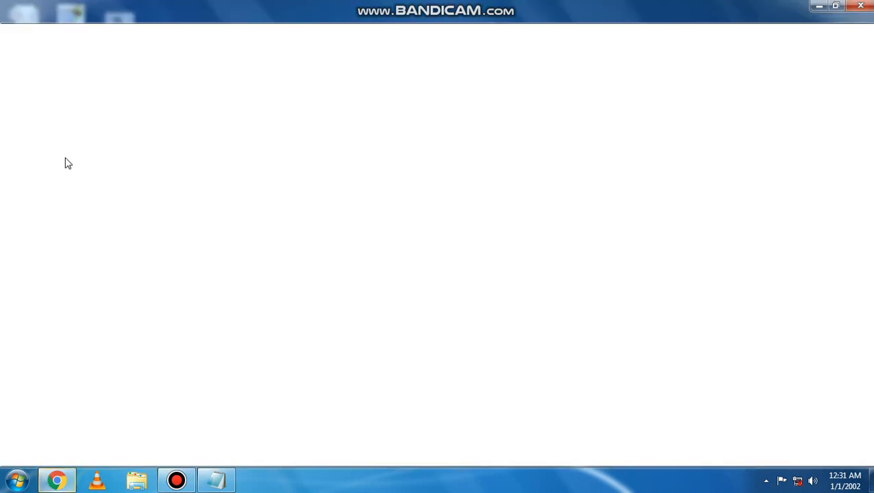
left_click(58, 480)
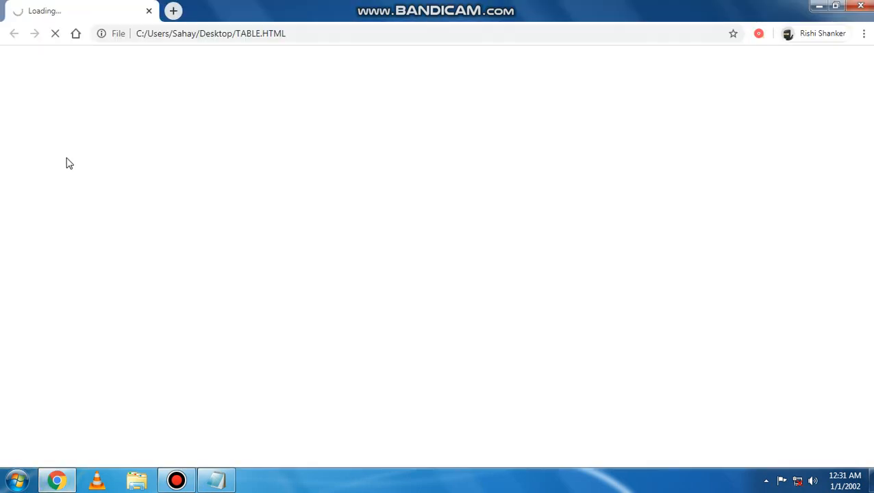